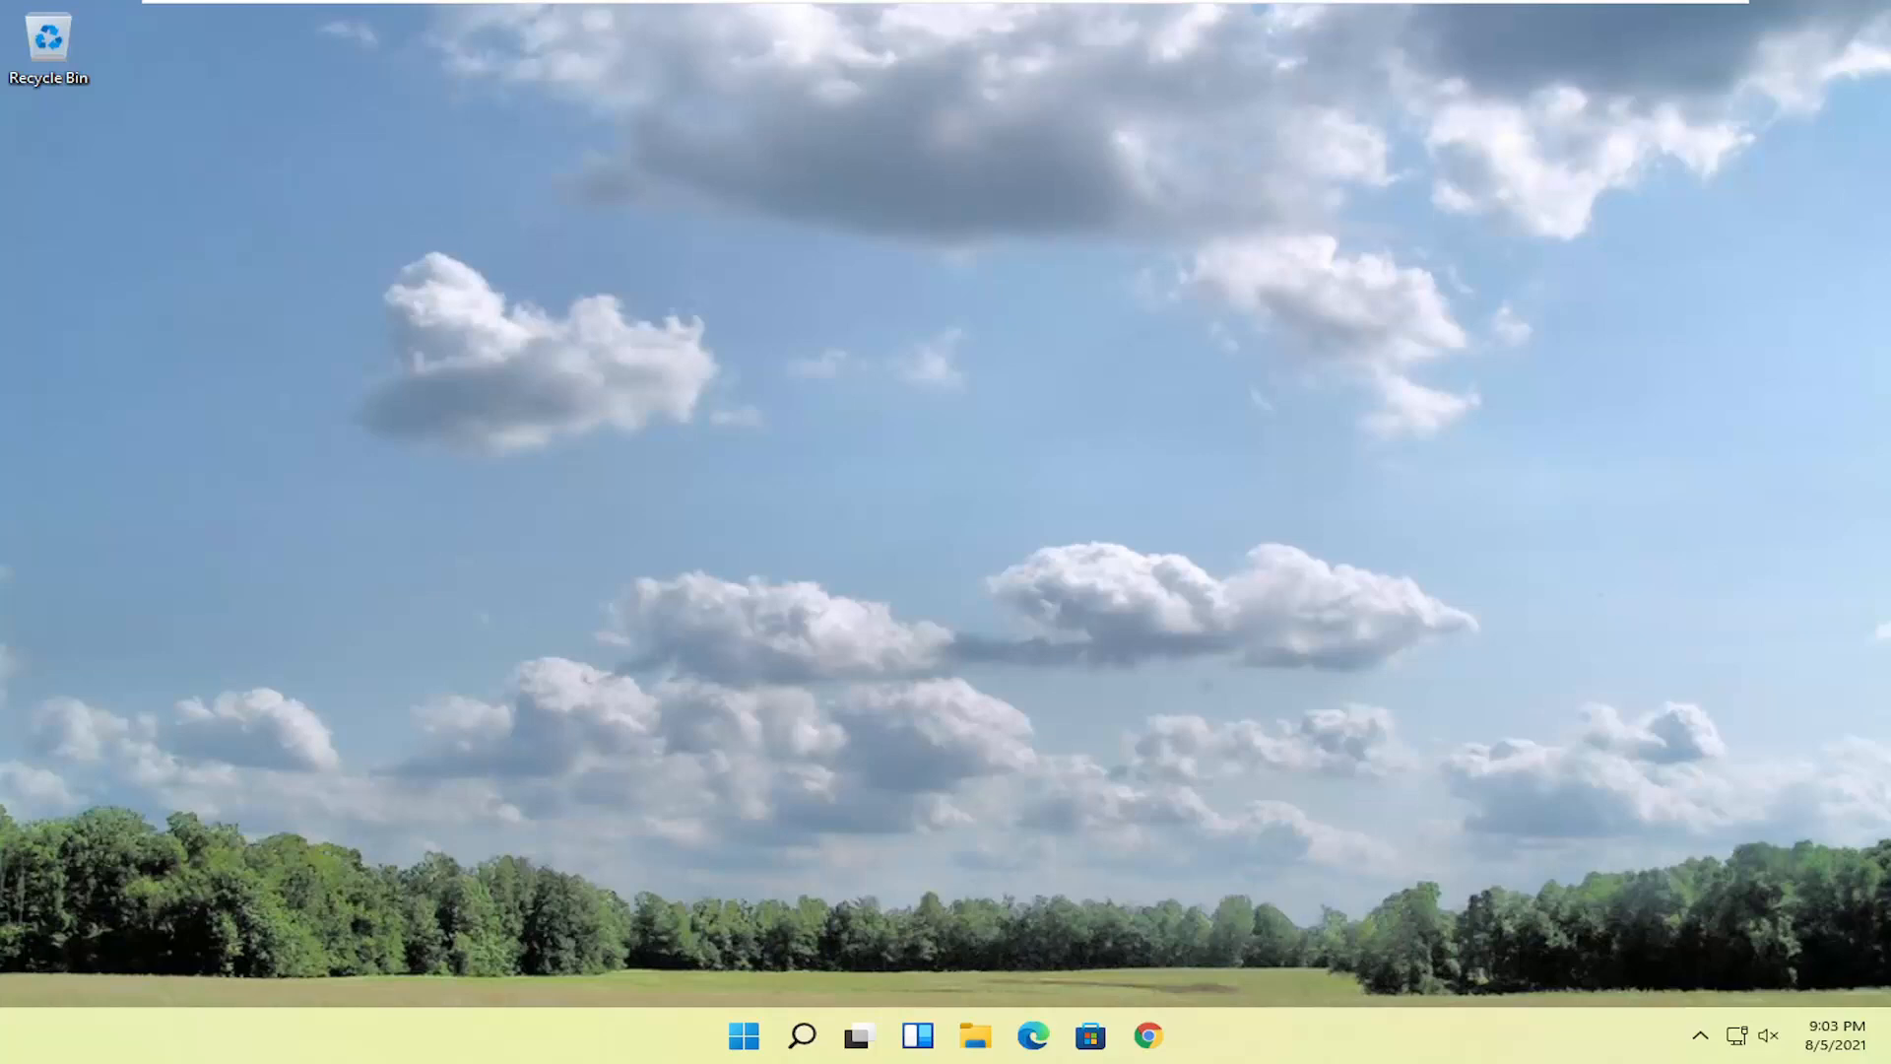
pyautogui.moveTo(1840, 802)
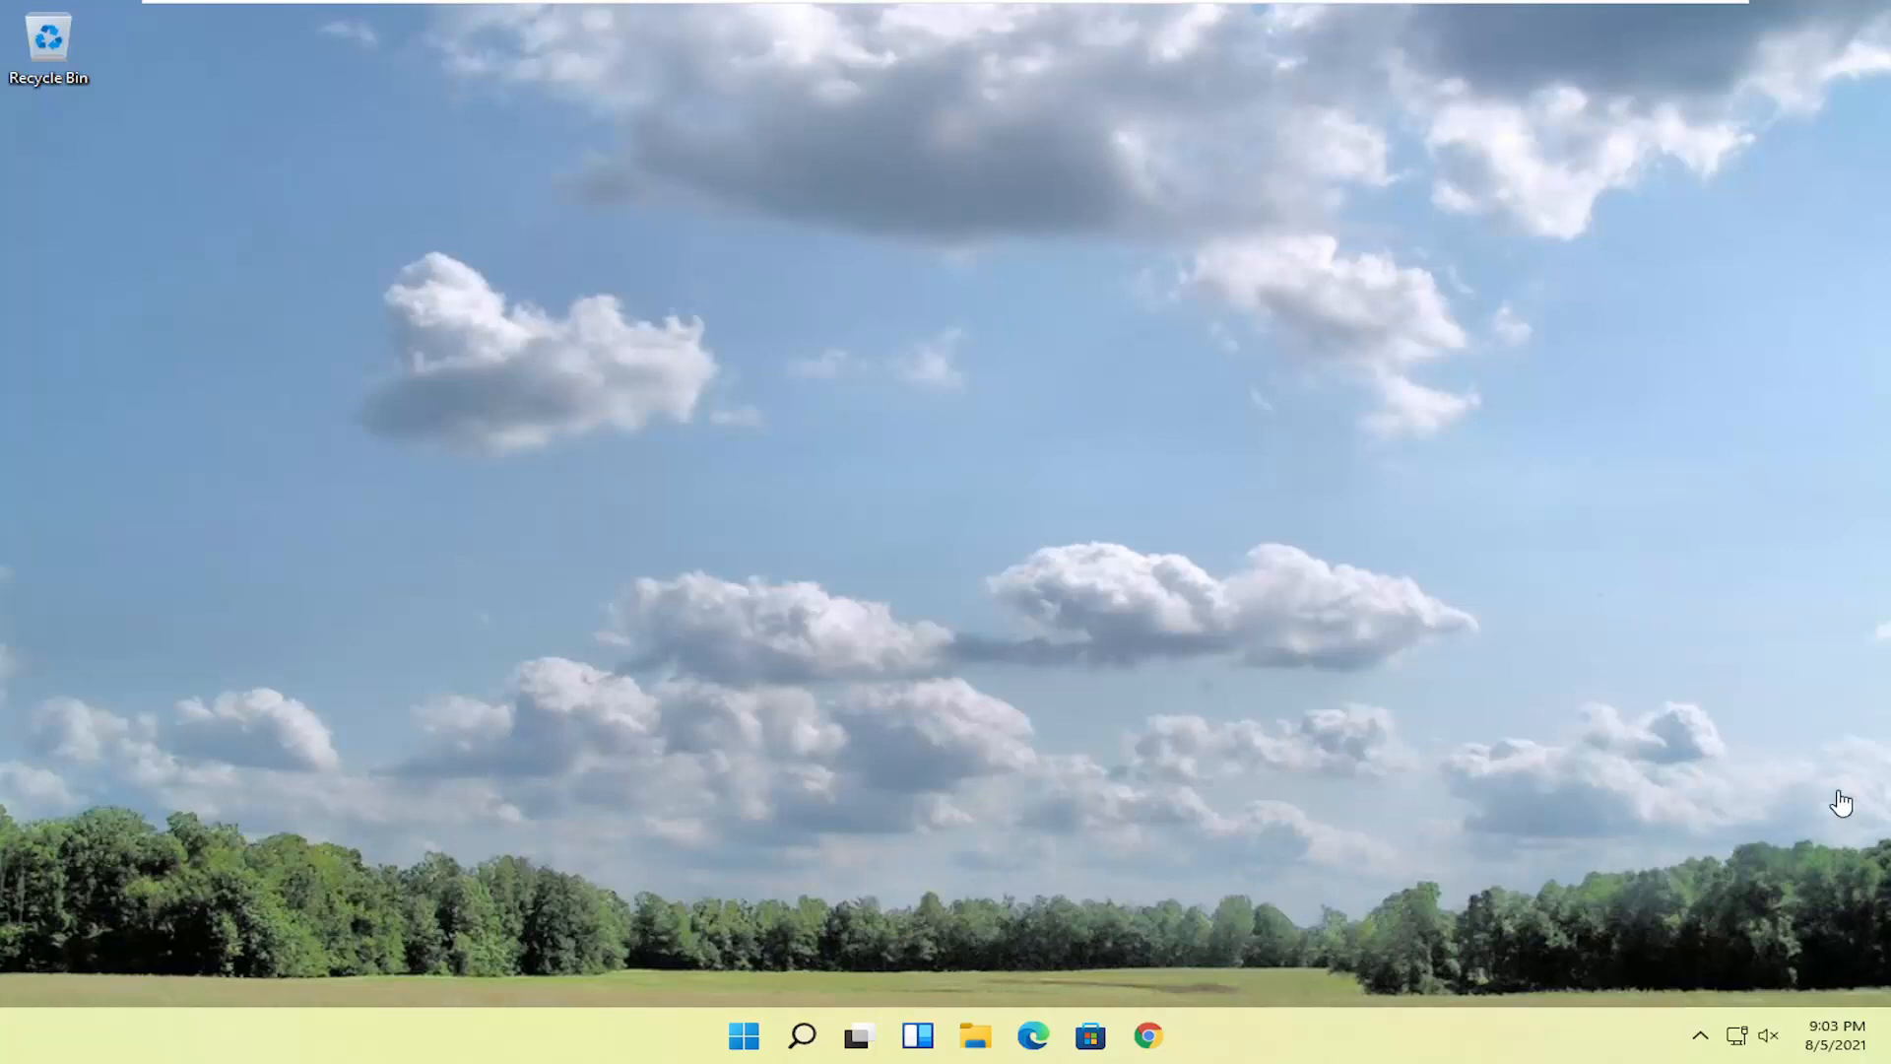
# Search Windows for "services" so the Services app appears as the best match
pyautogui.click(804, 1034)
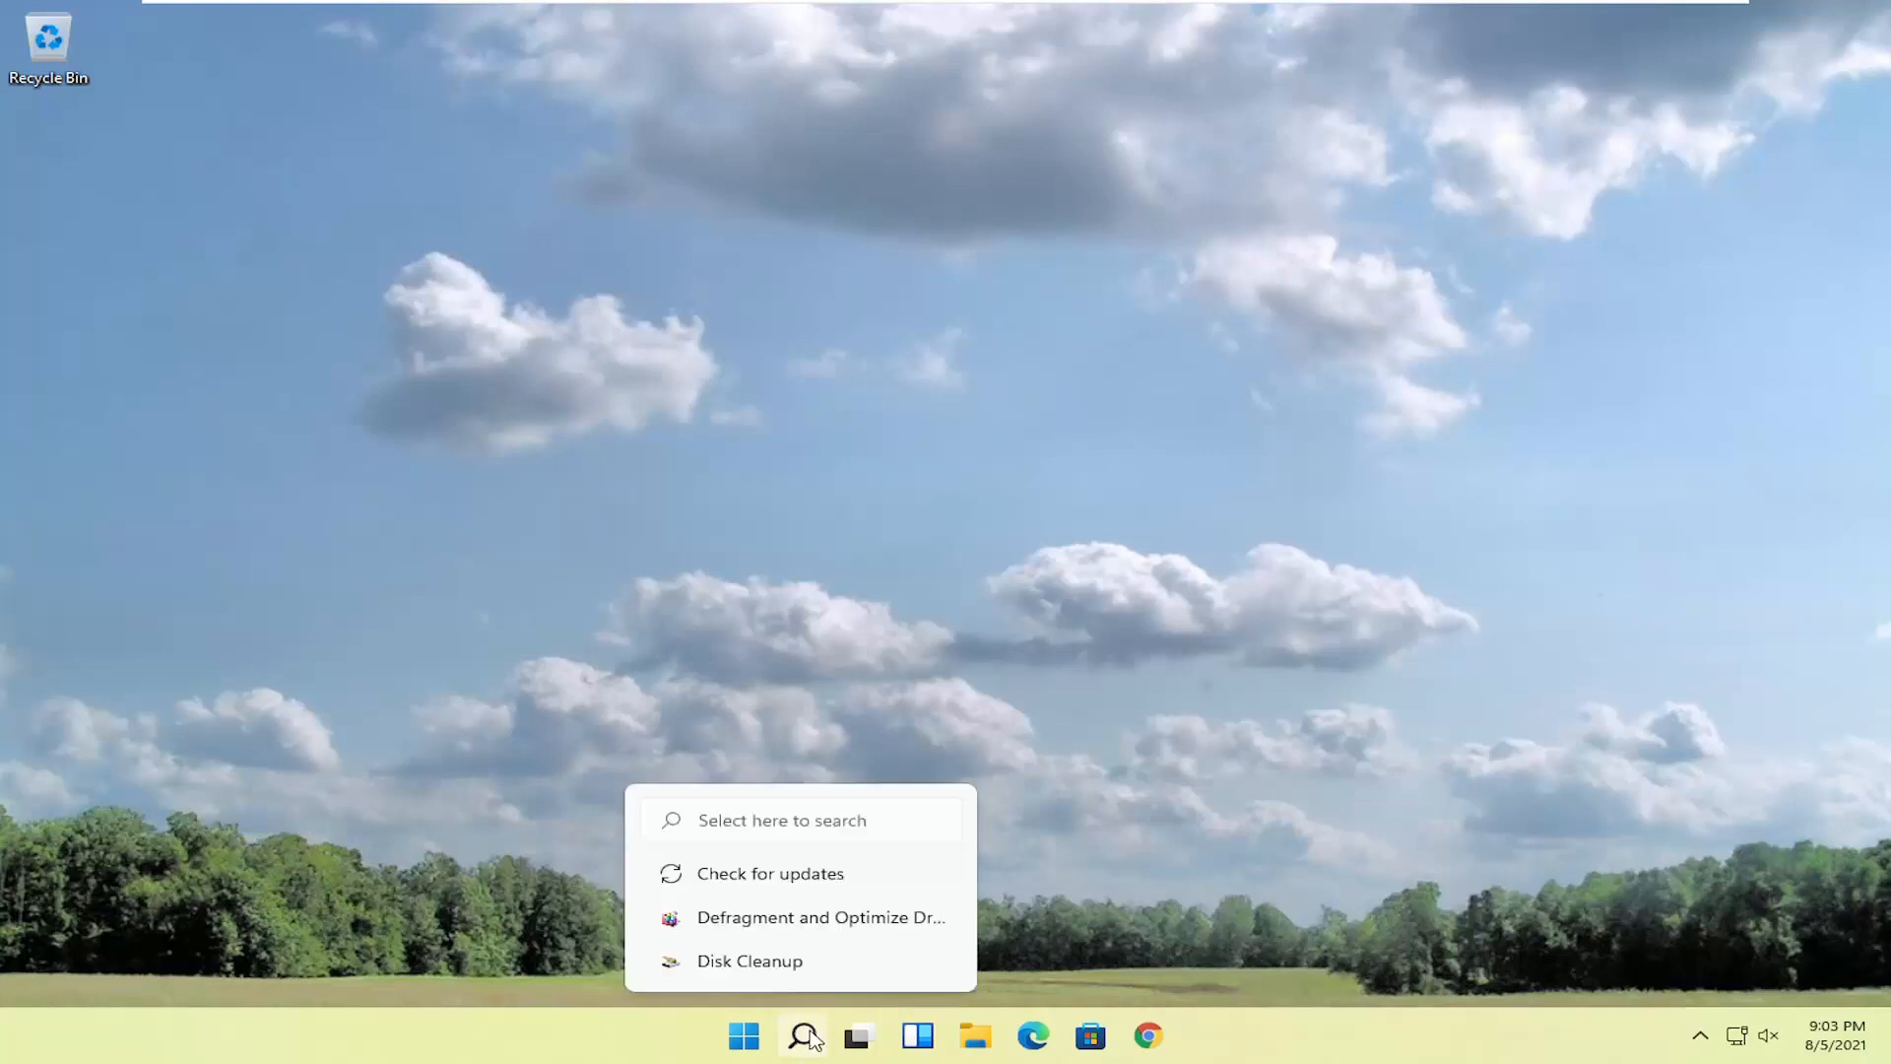
pyautogui.click(800, 1033)
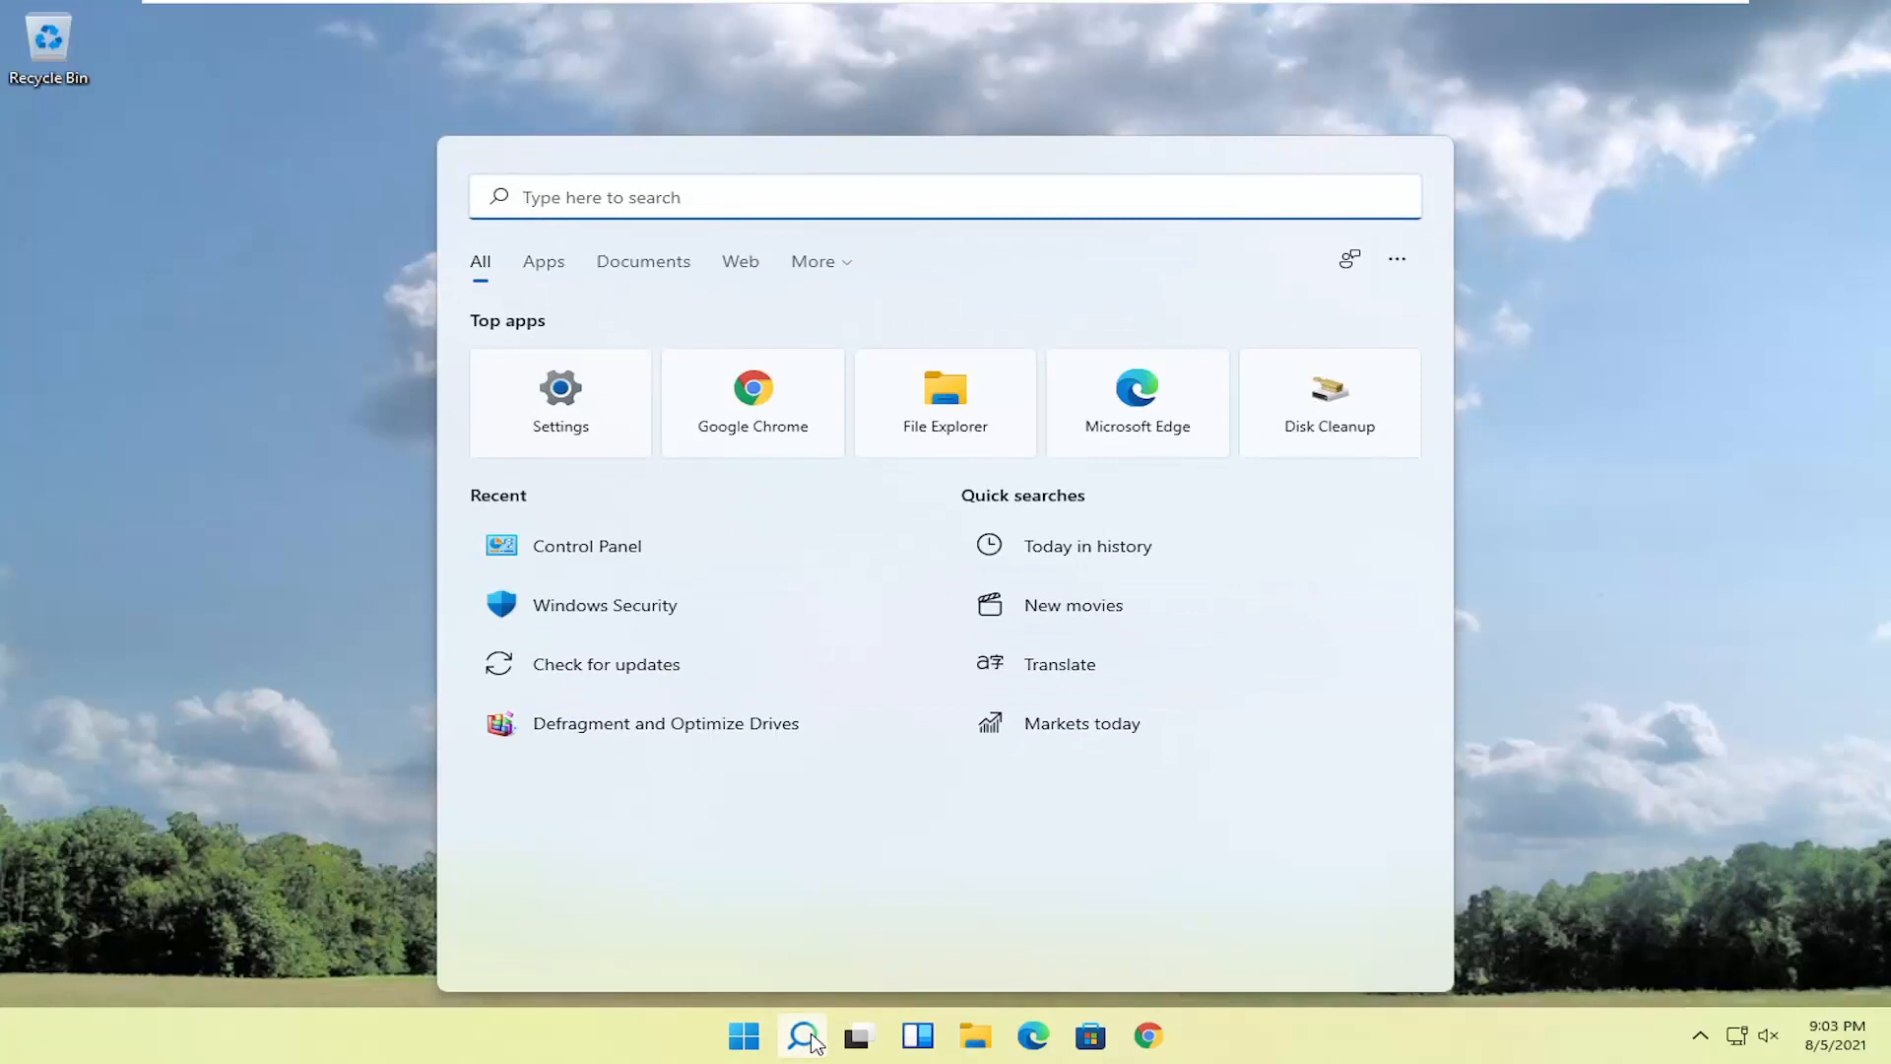
pyautogui.write('services')
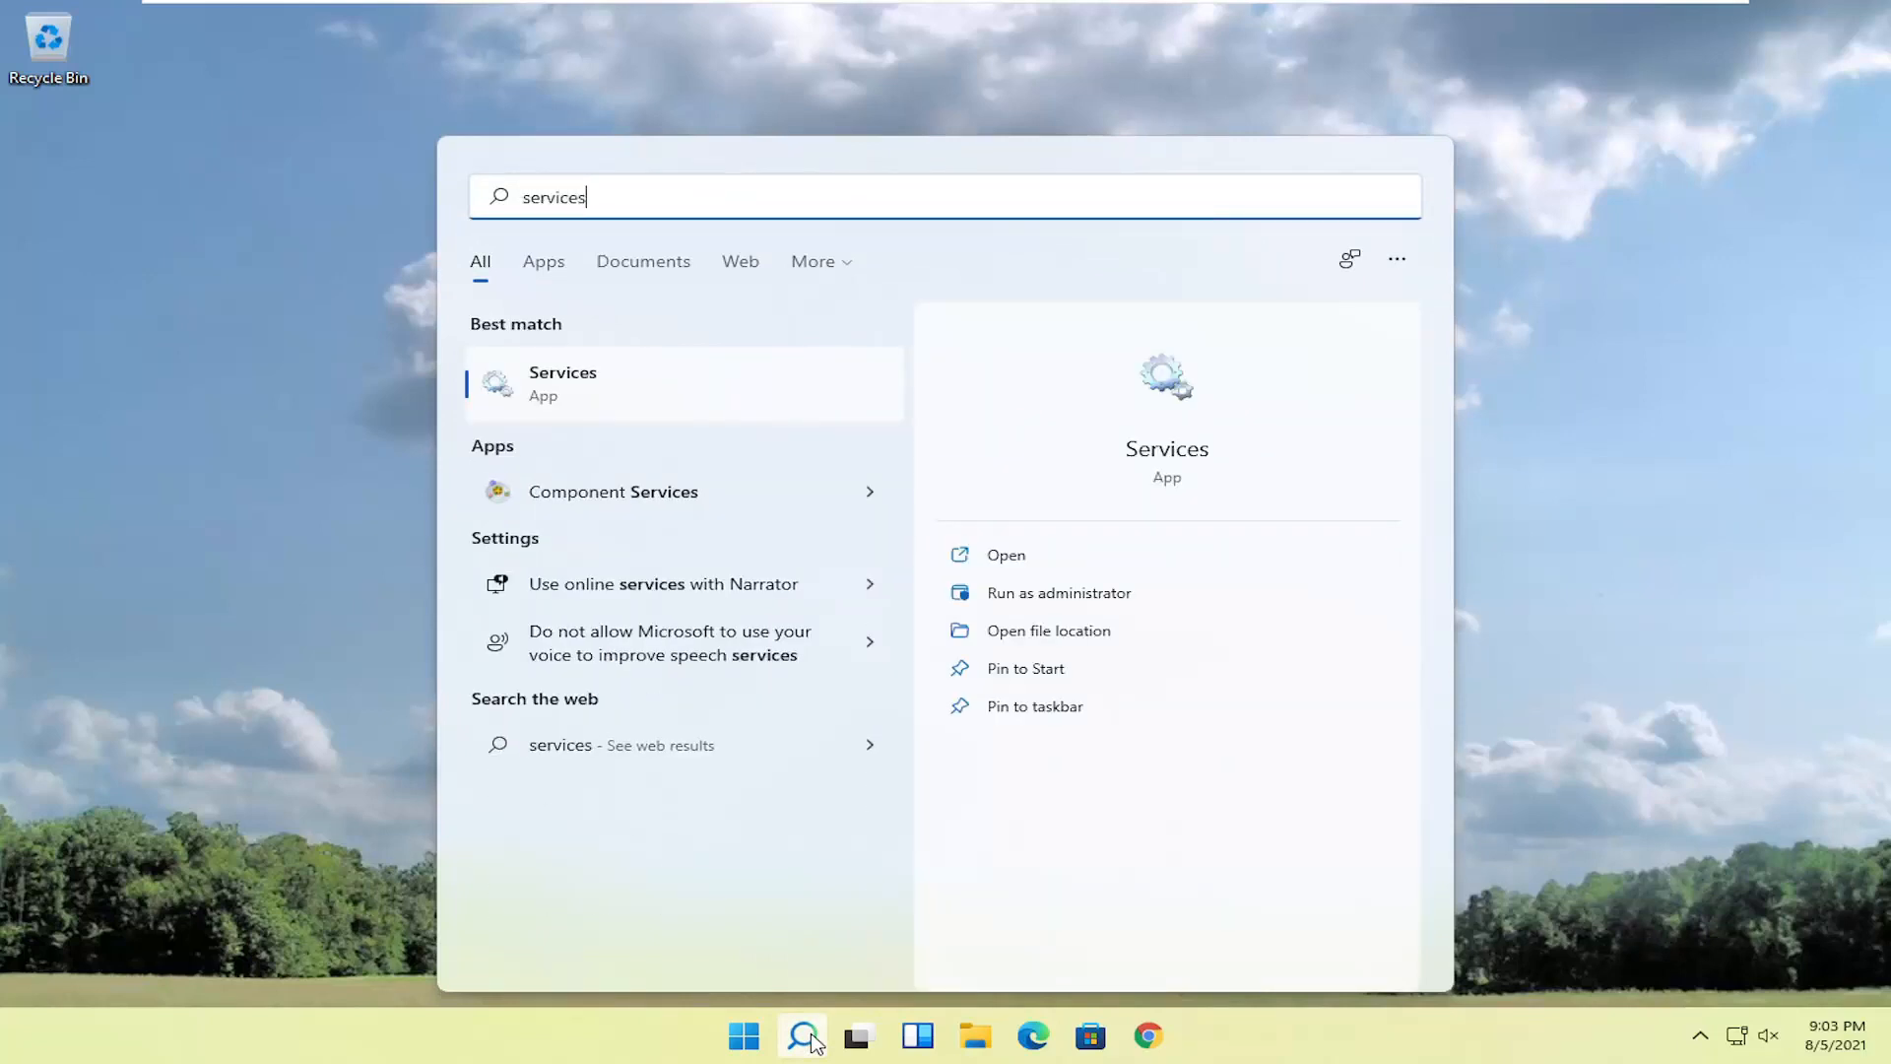
pyautogui.moveTo(558, 382)
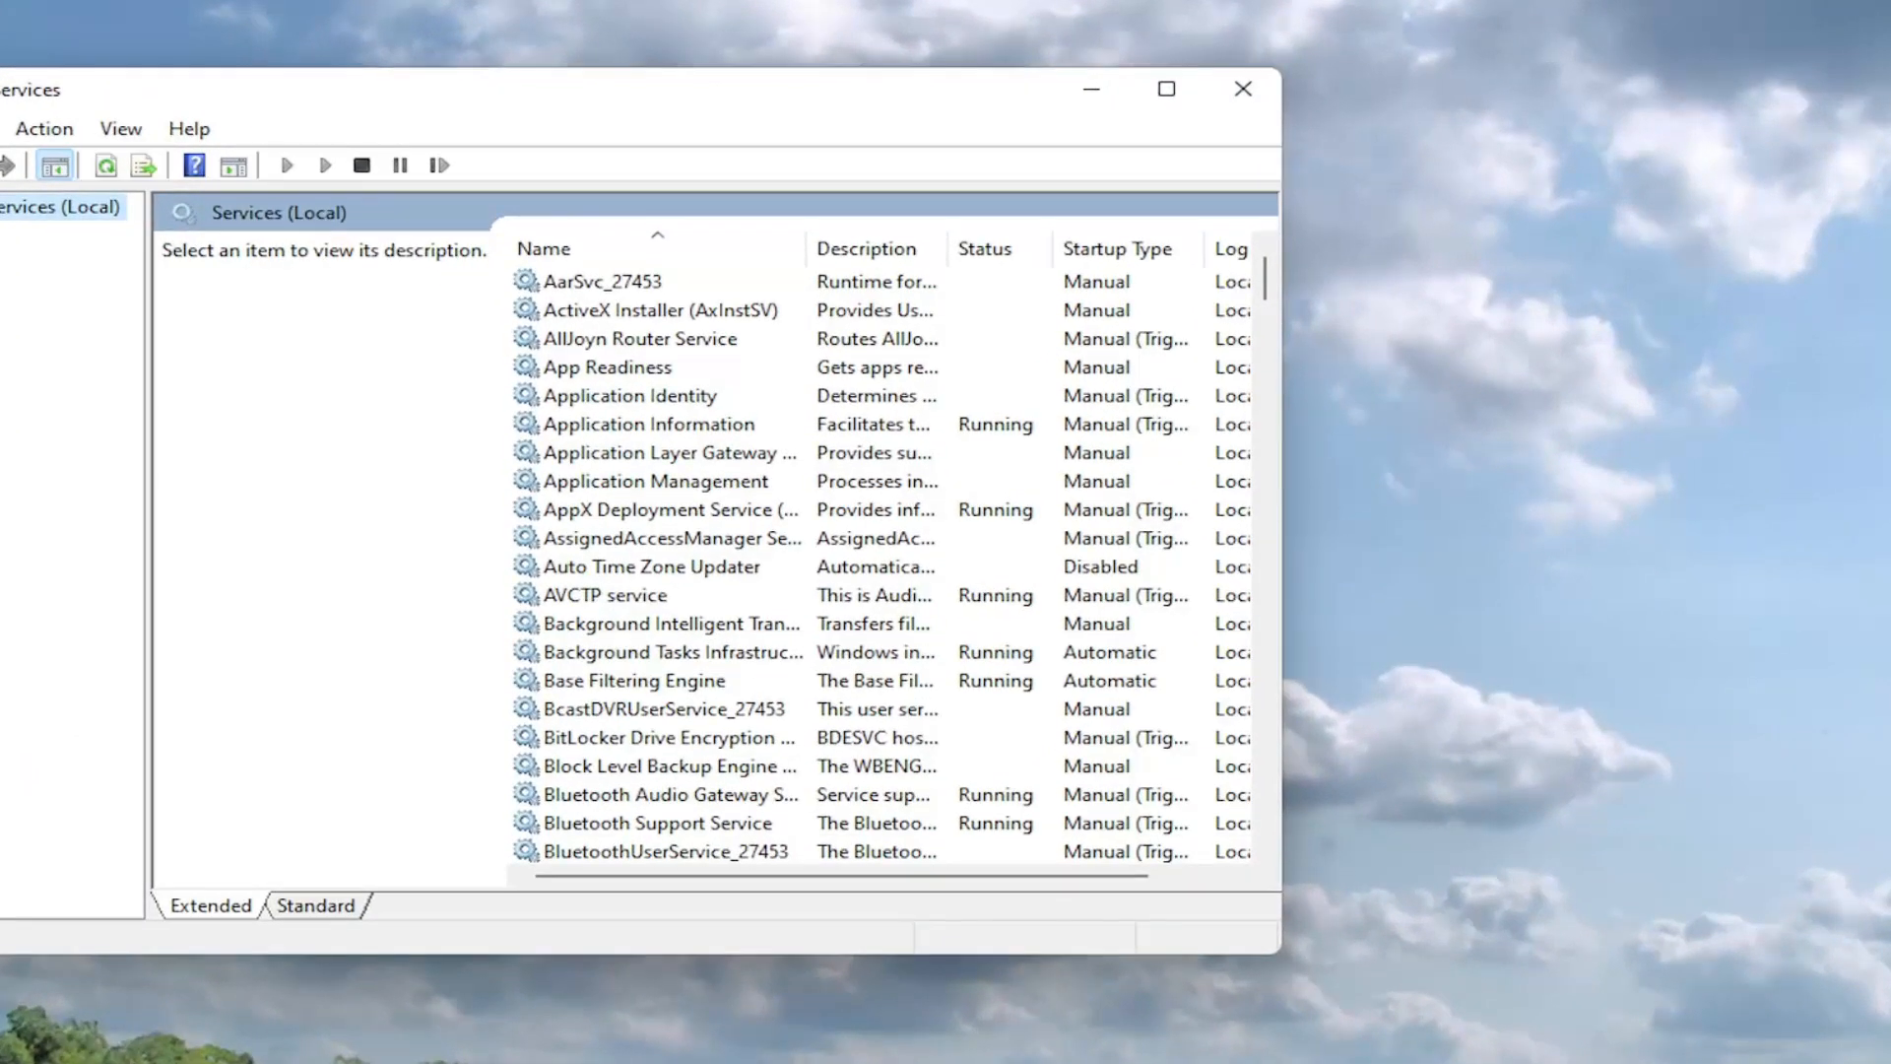
pyautogui.moveTo(1169, 138)
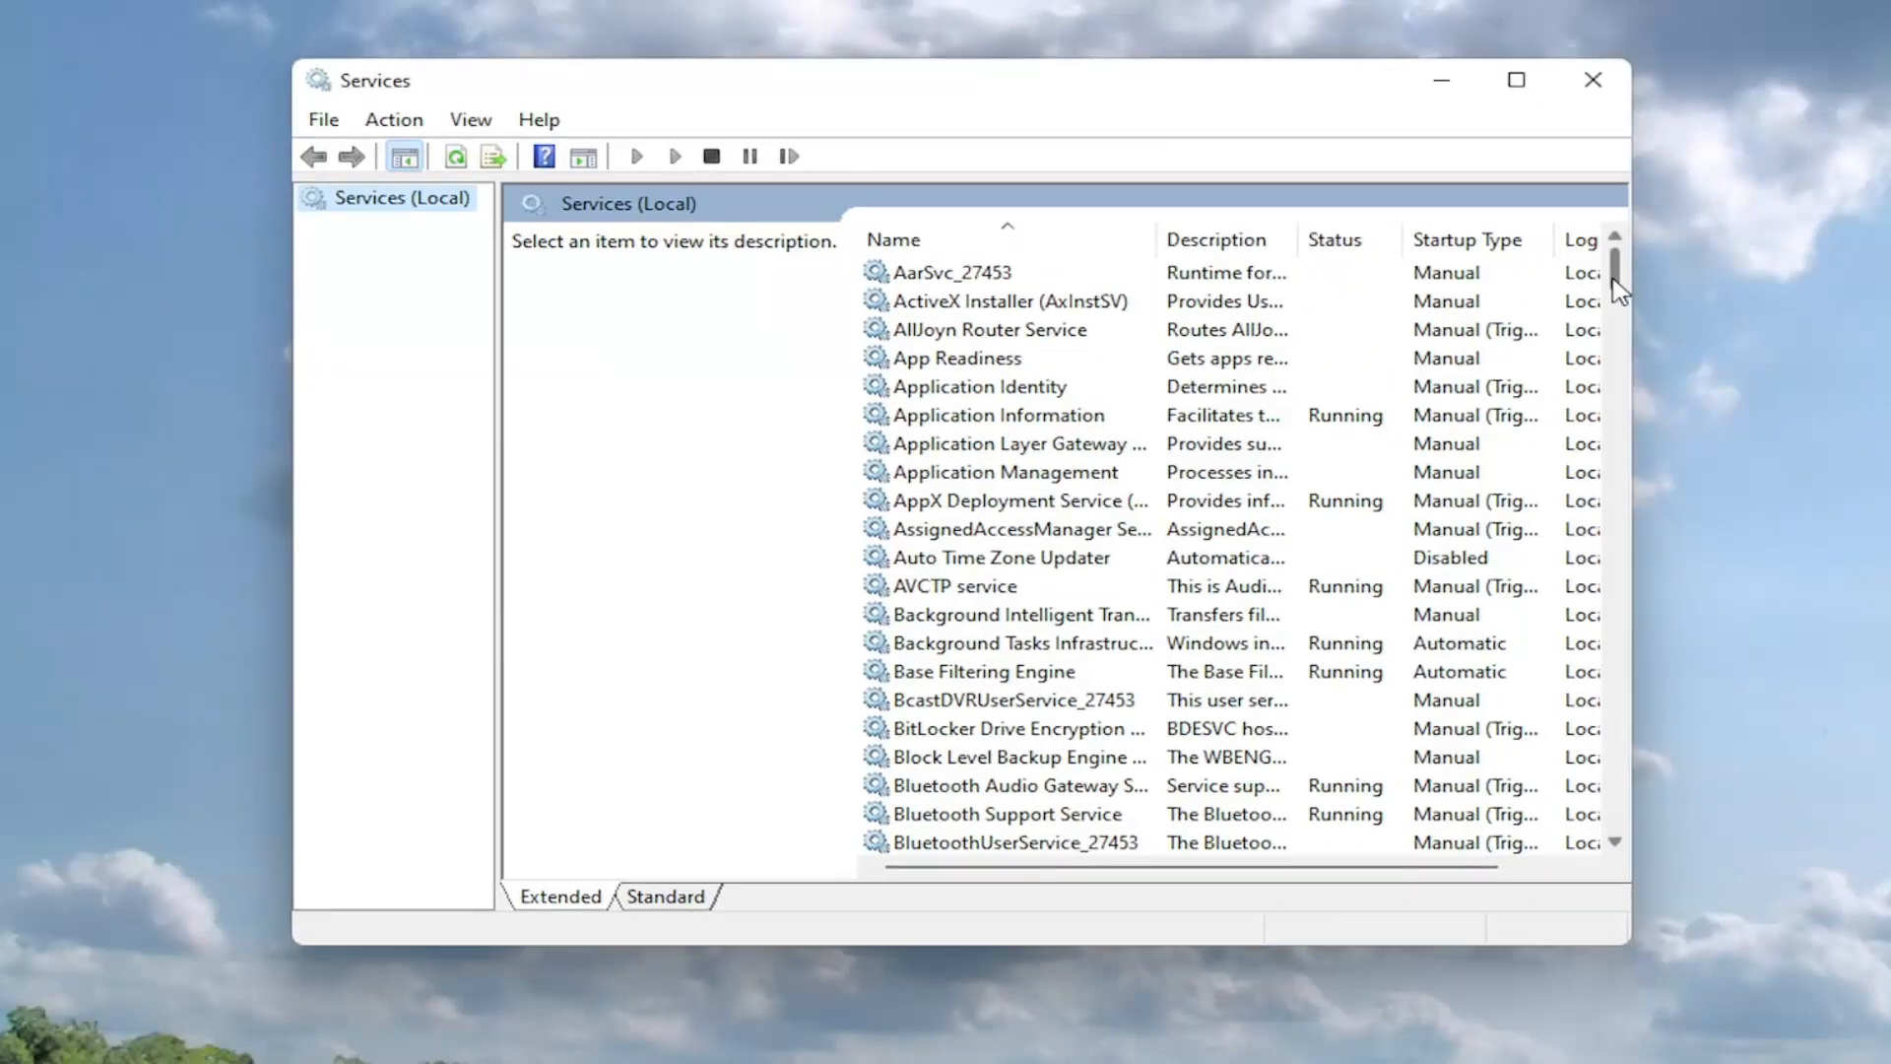
# Set Windows Audio's Startup type to Automatic, confirm, and close the Services window
pyautogui.scroll(-3)
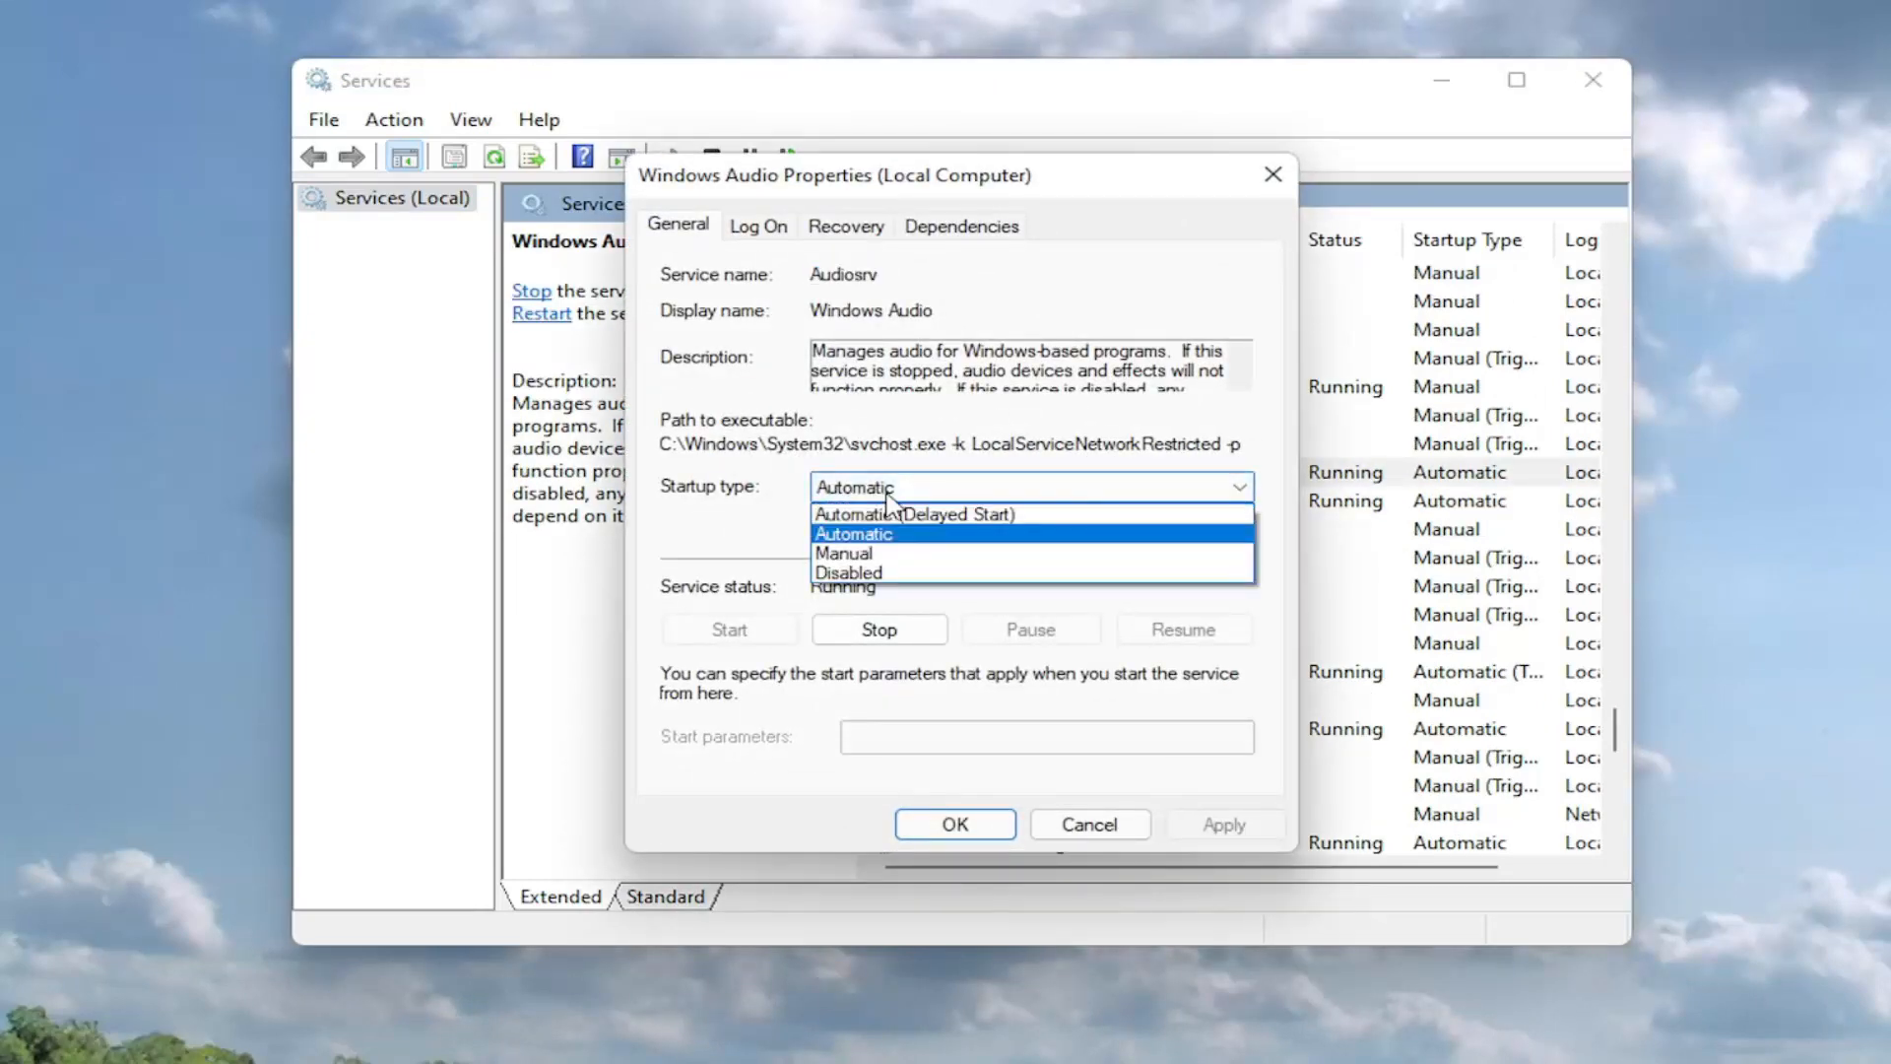
pyautogui.click(853, 534)
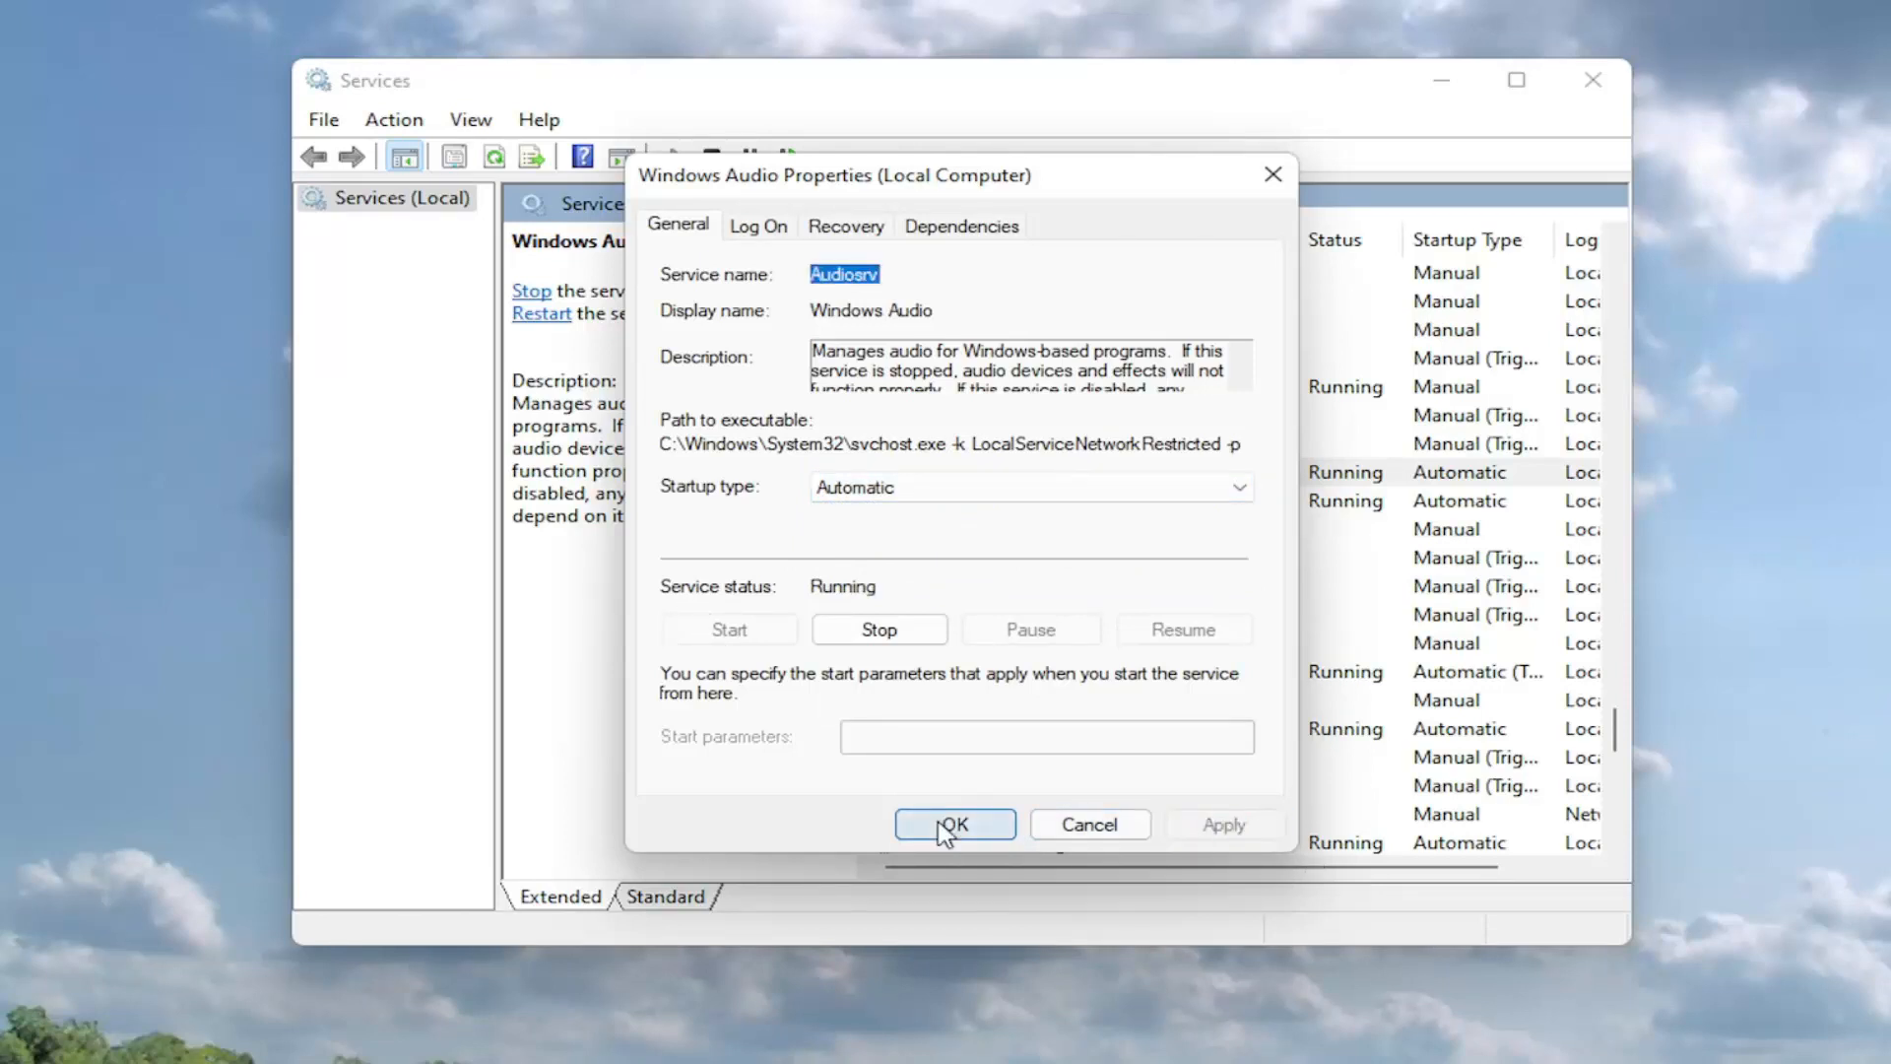
pyautogui.click(955, 823)
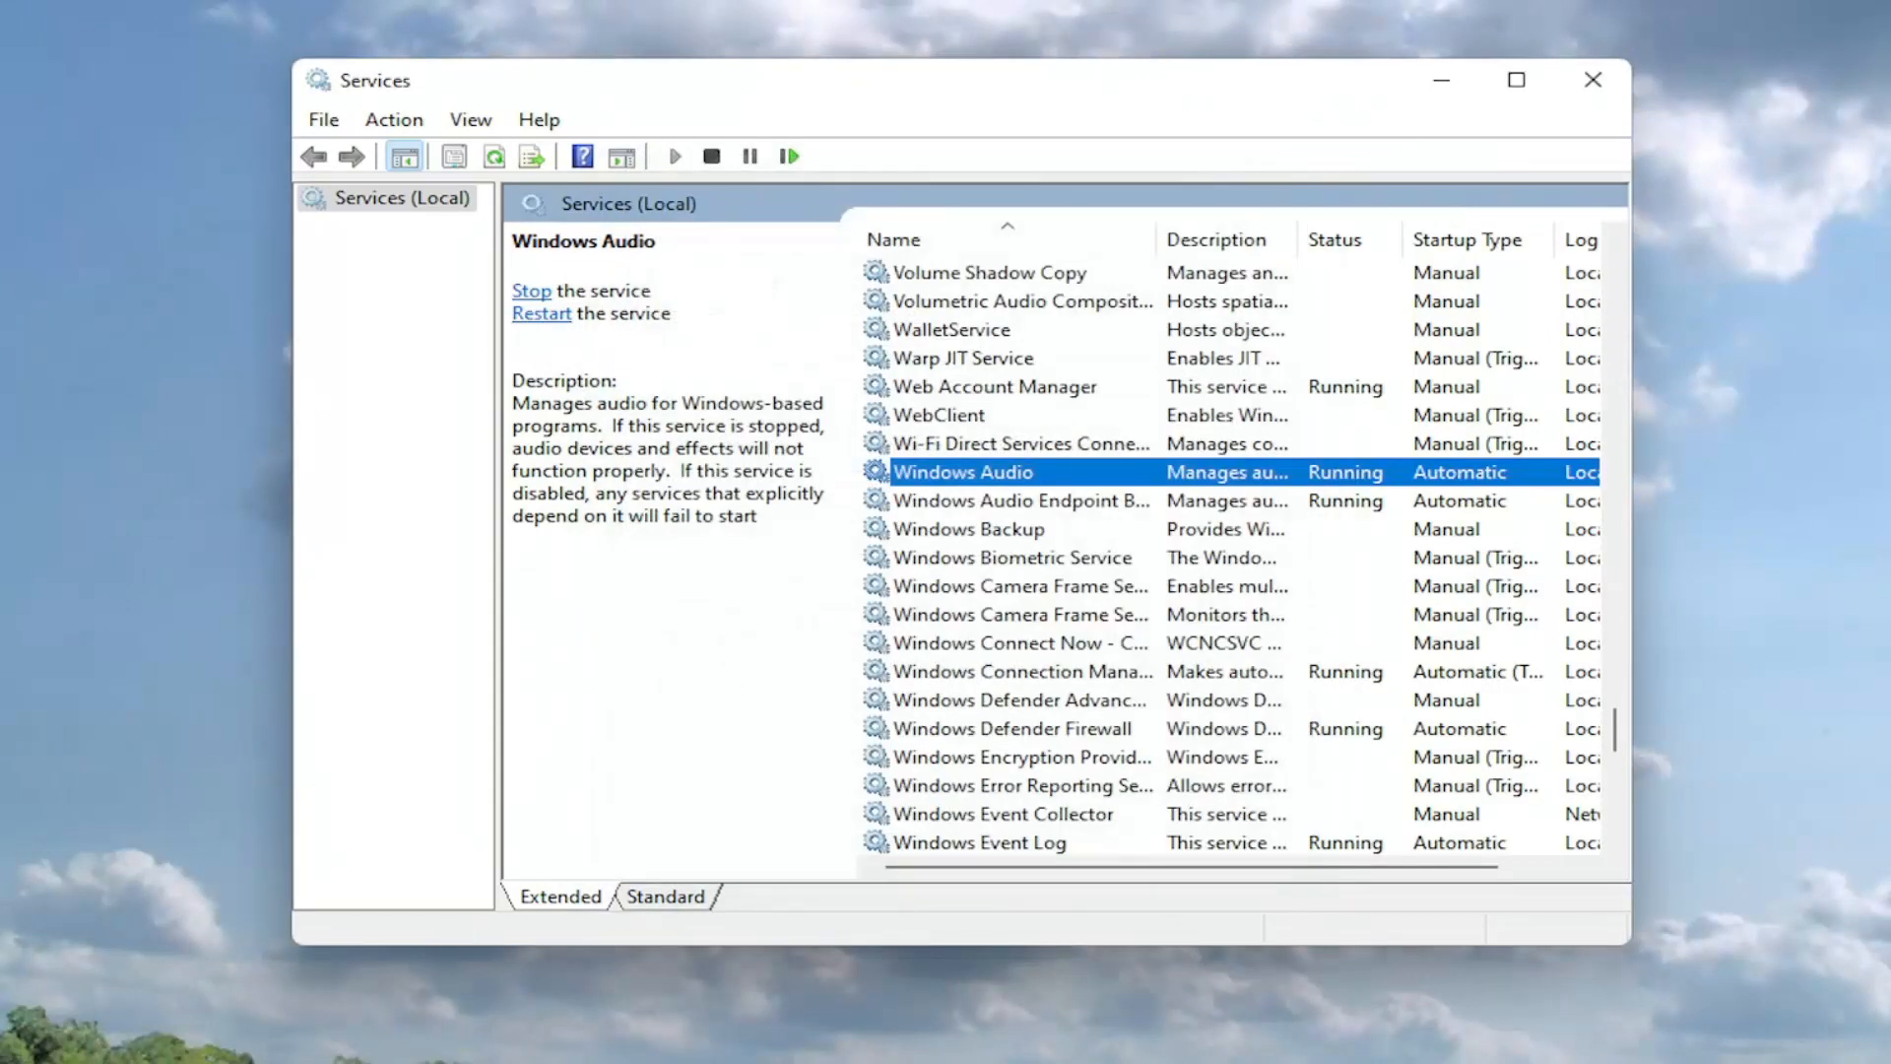
pyautogui.moveTo(1444, 145)
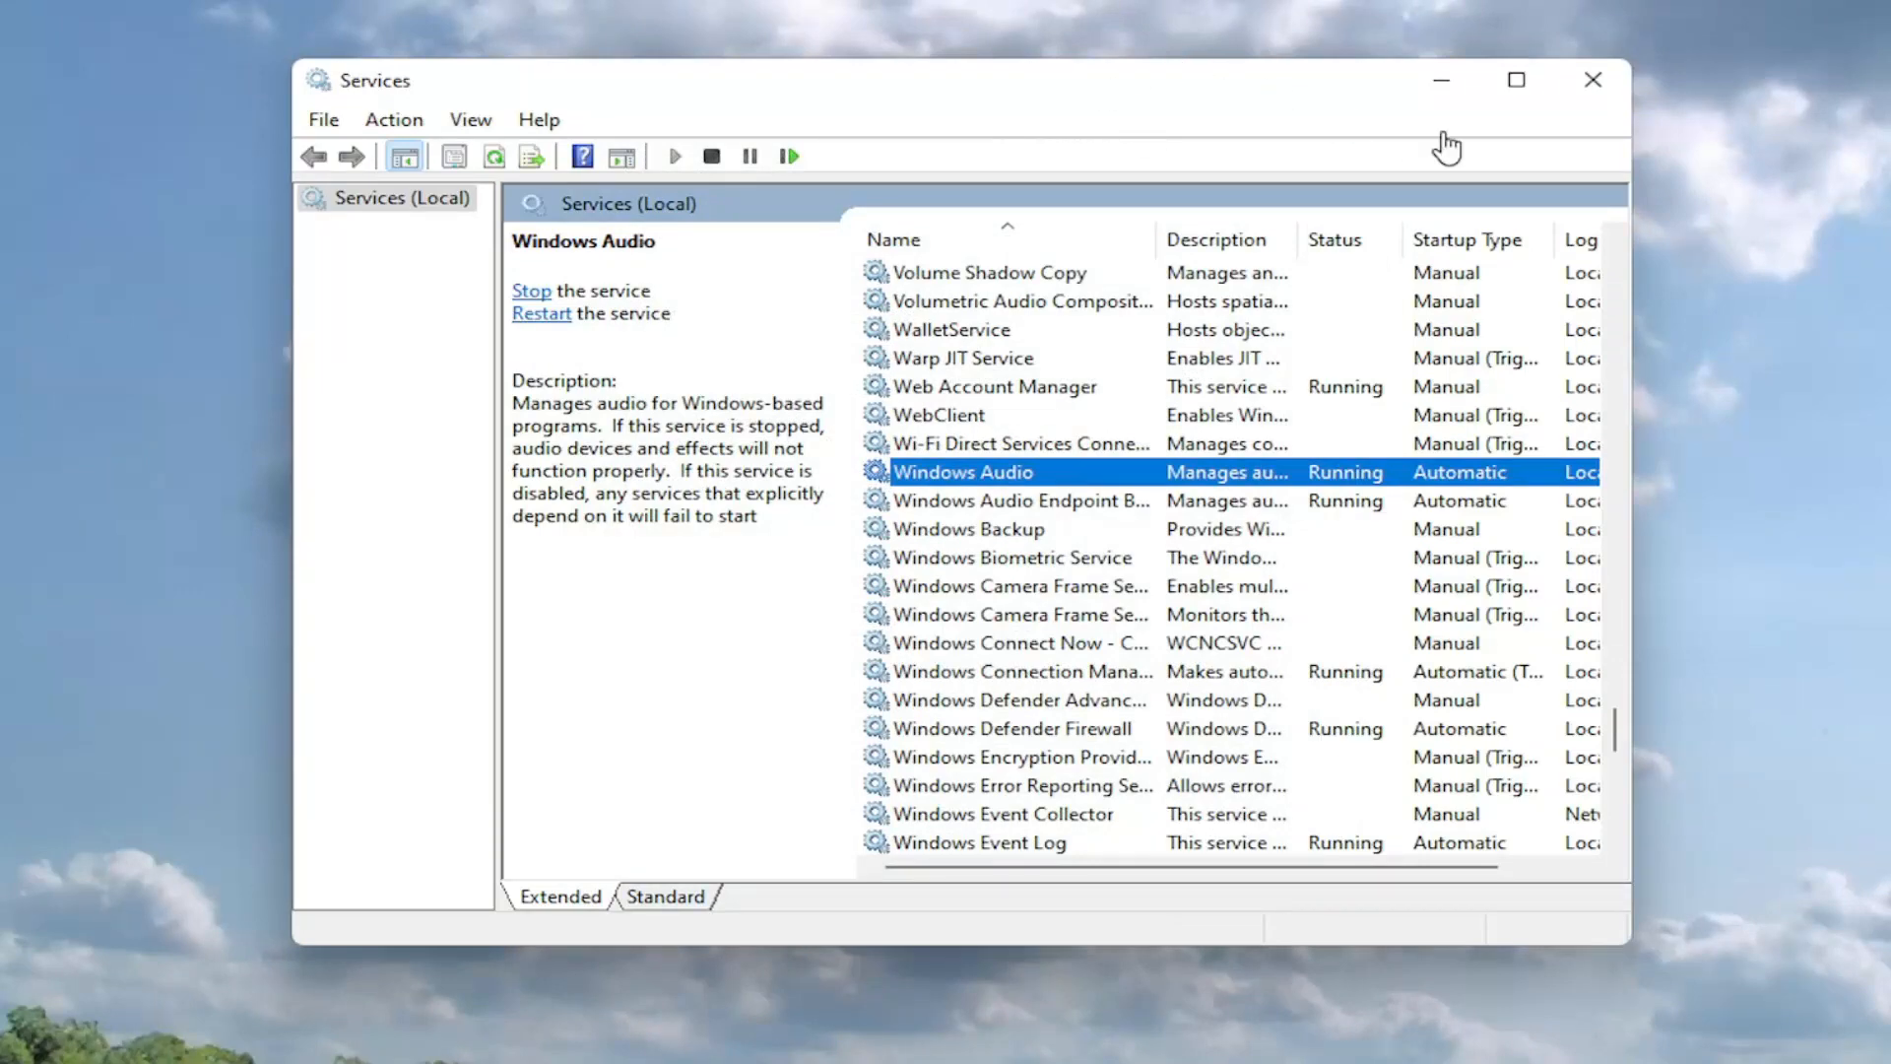
pyautogui.click(1592, 79)
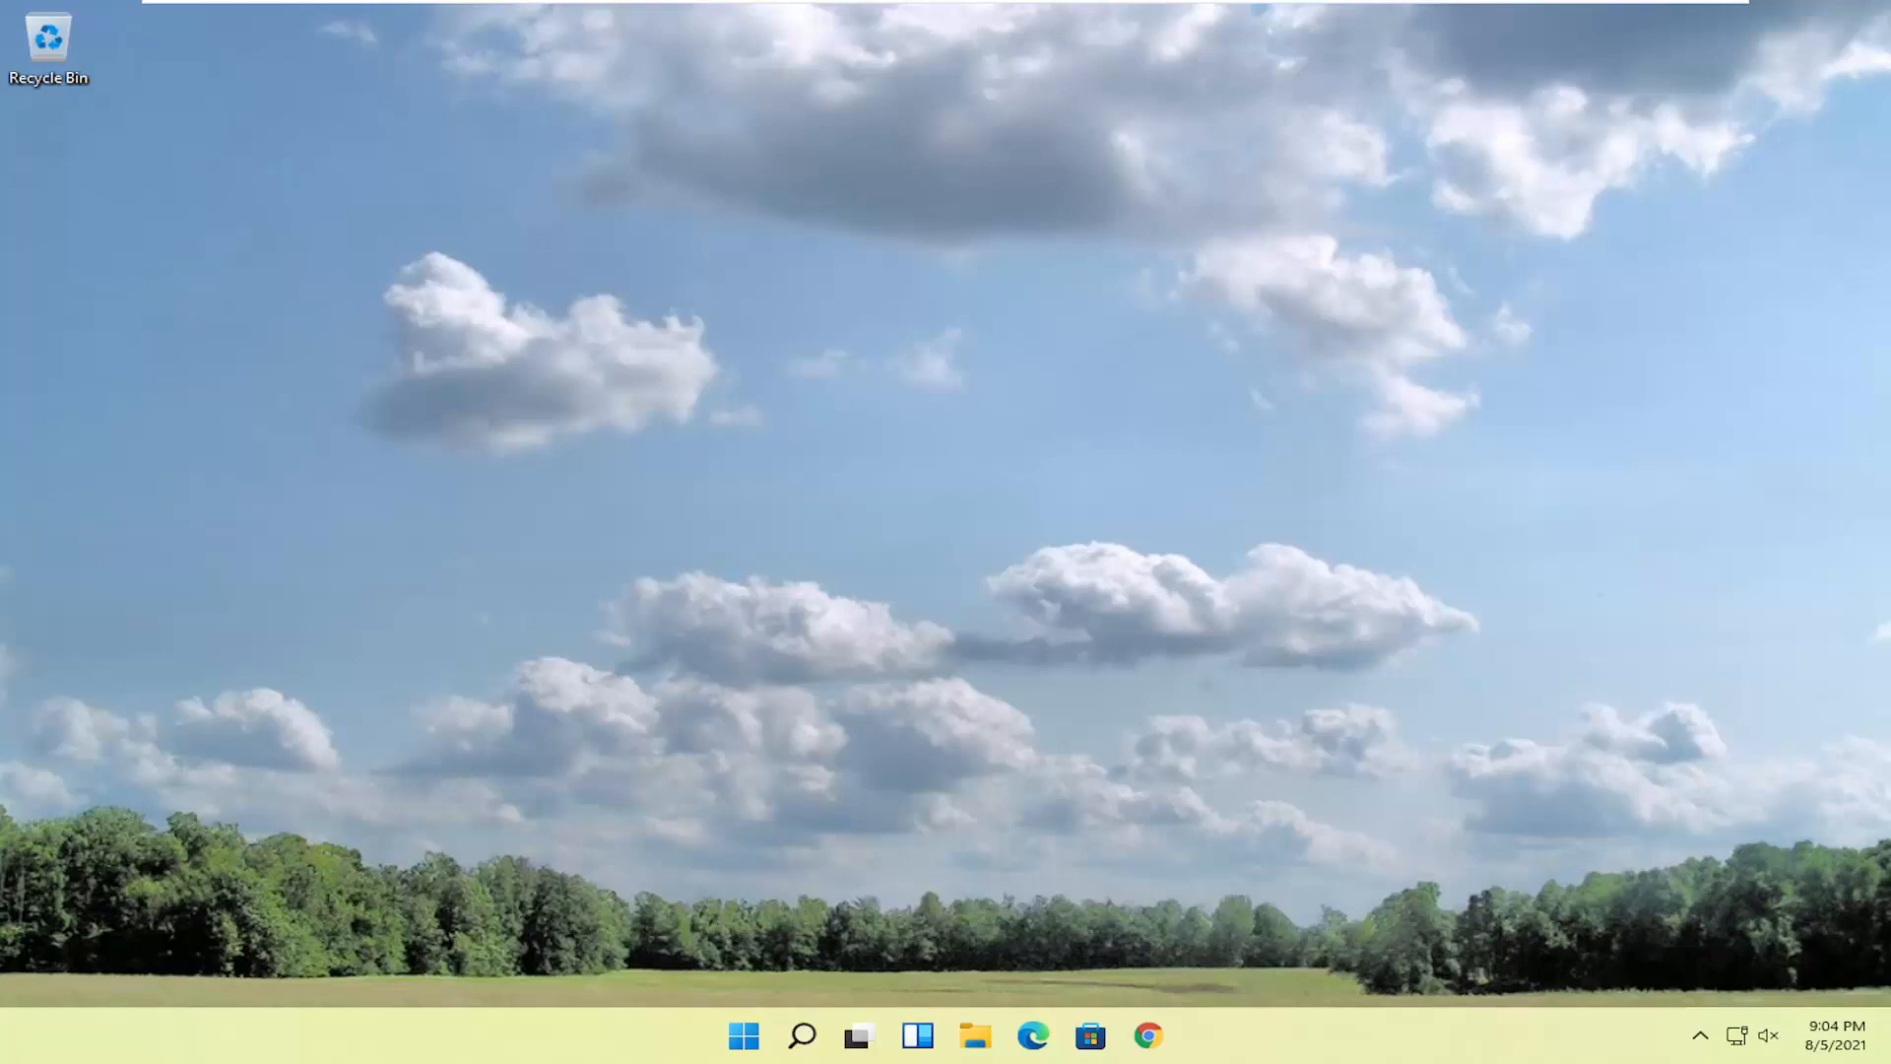
# Search for "device manager" and launch Device Manager from the results
pyautogui.click(795, 1034)
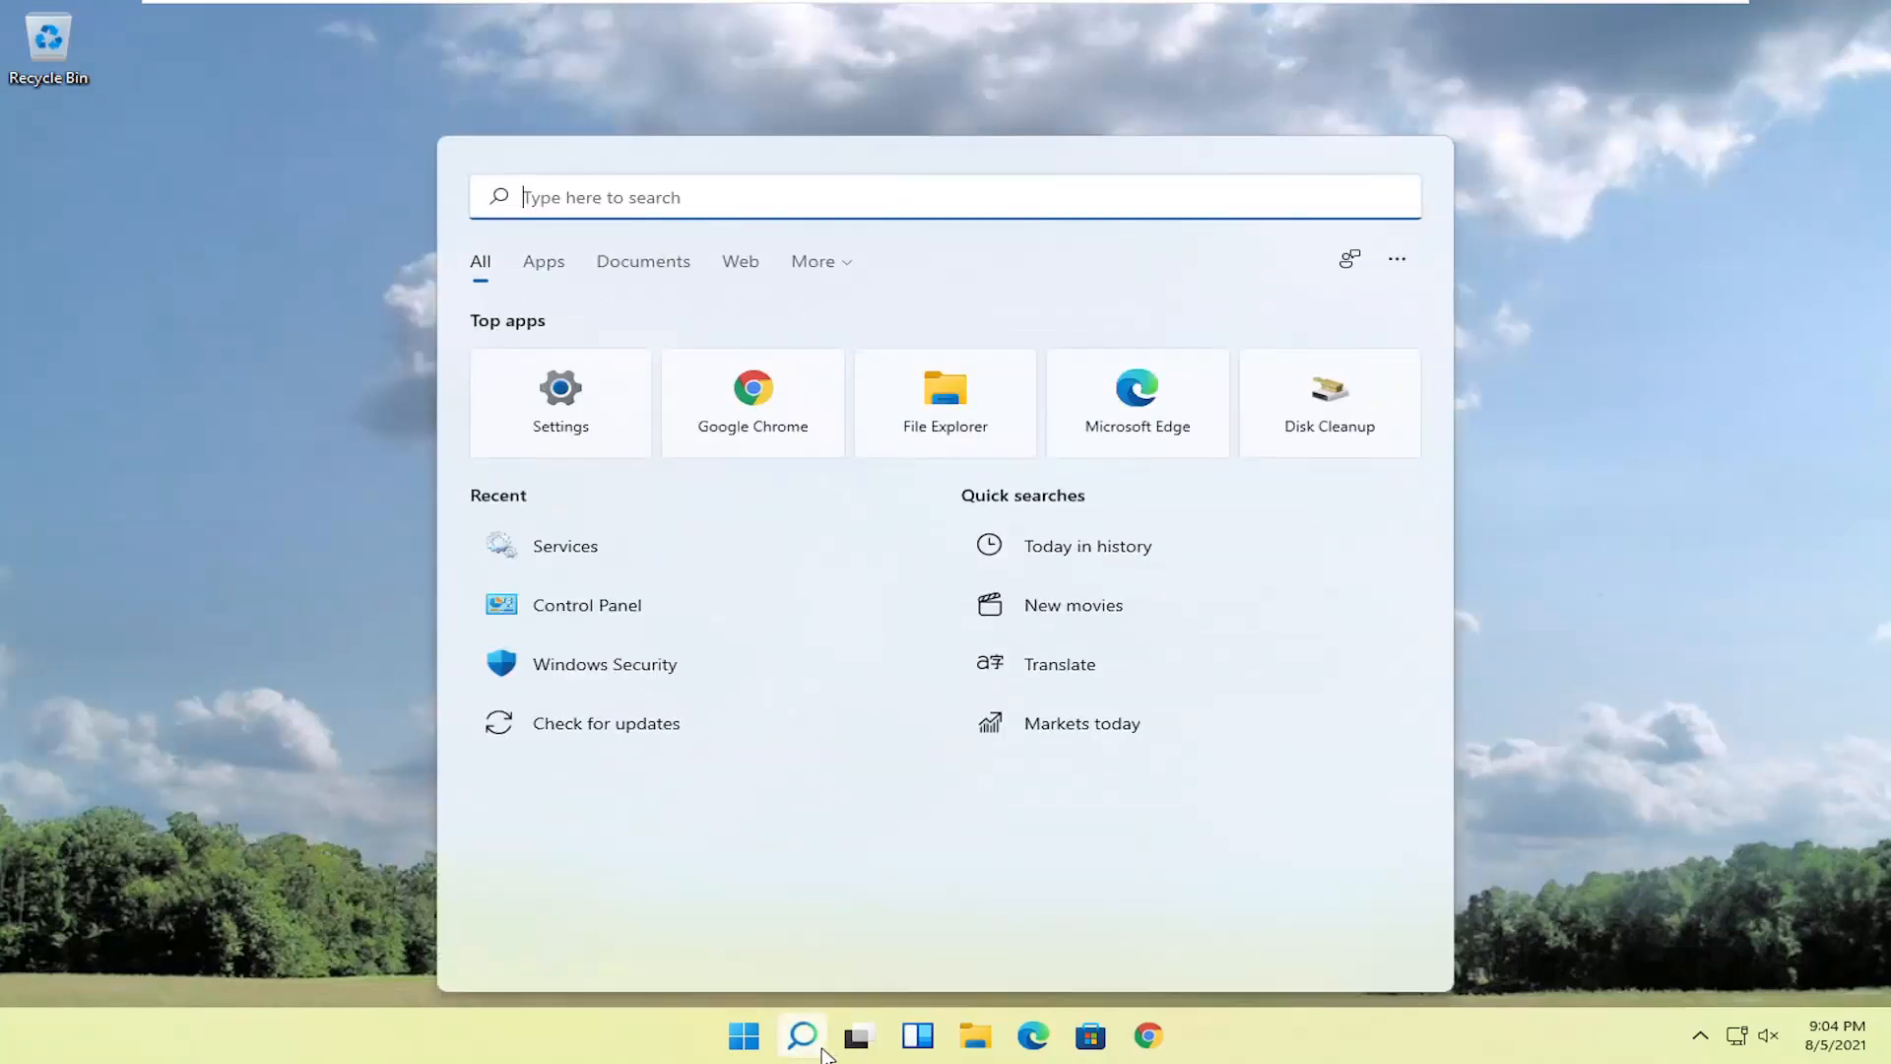
pyautogui.write('device manager')
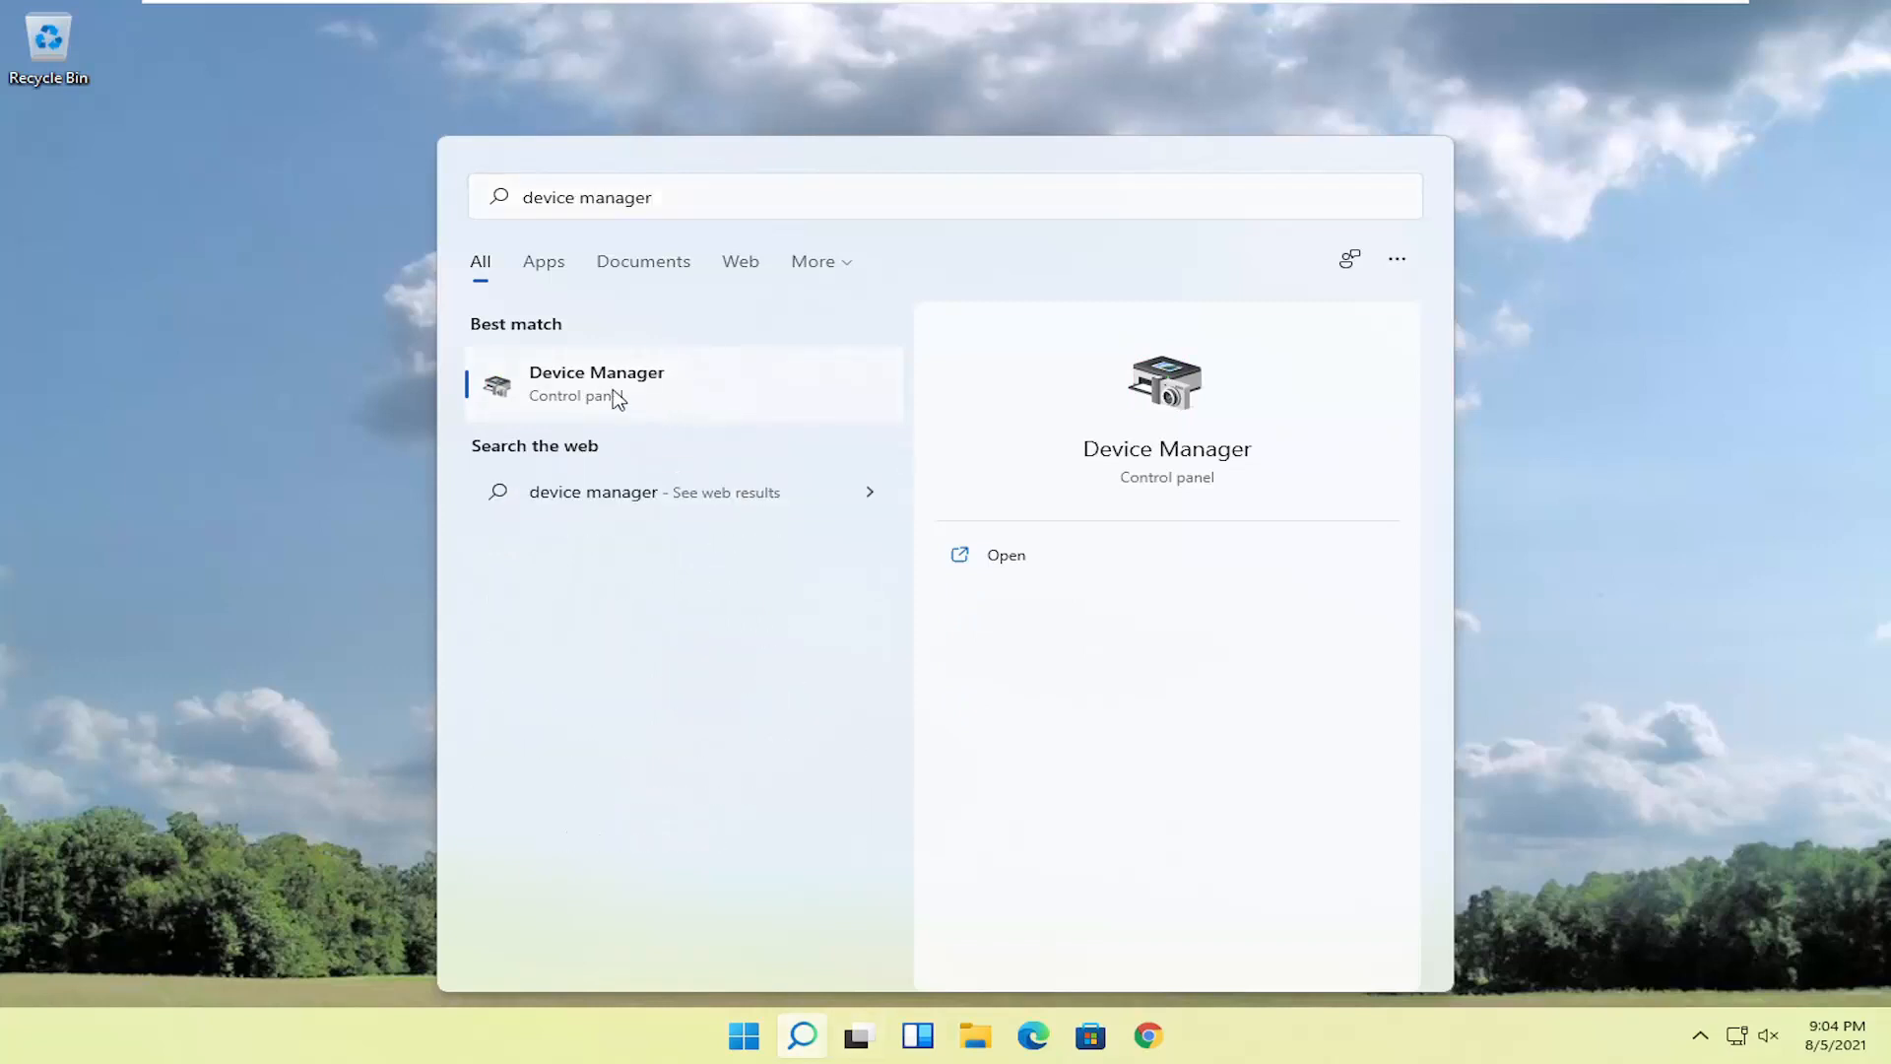
pyautogui.click(595, 384)
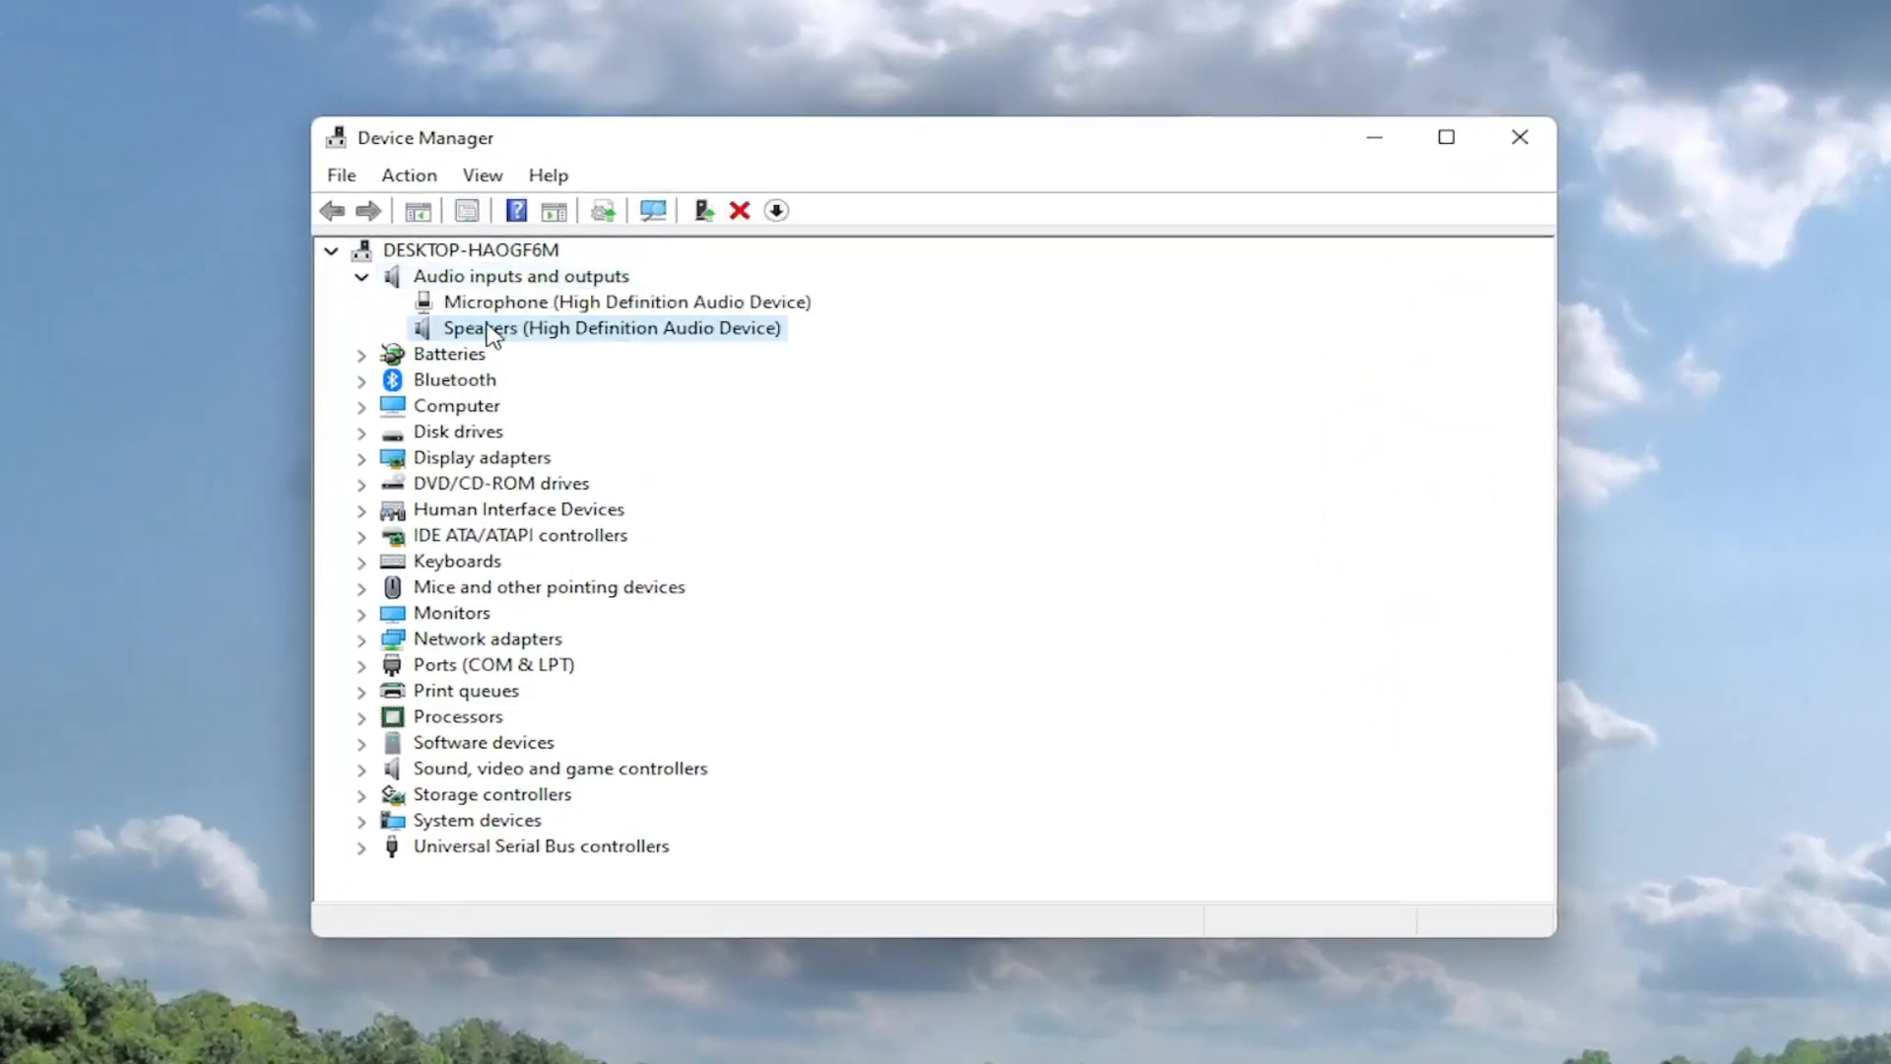
# From the Speakers device's Driver properties, start Update Driver
pyautogui.rightClick(484, 327)
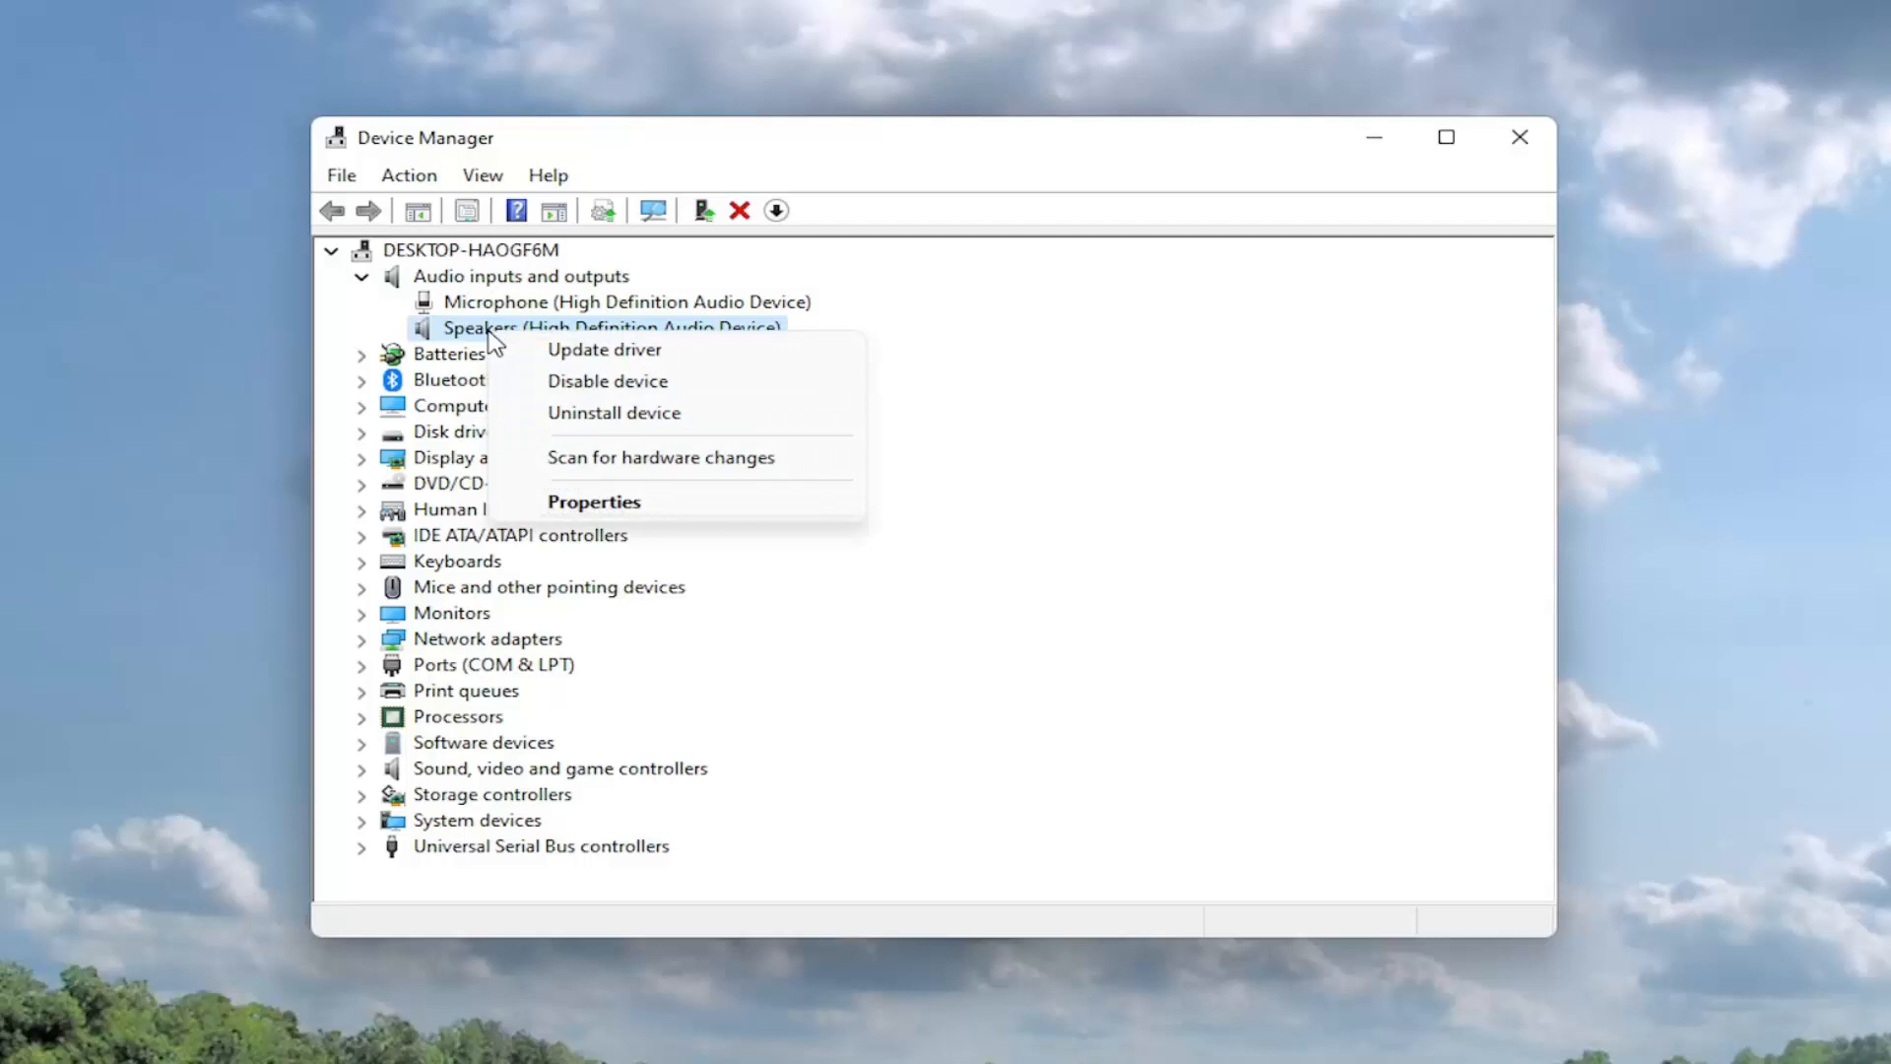
pyautogui.click(592, 503)
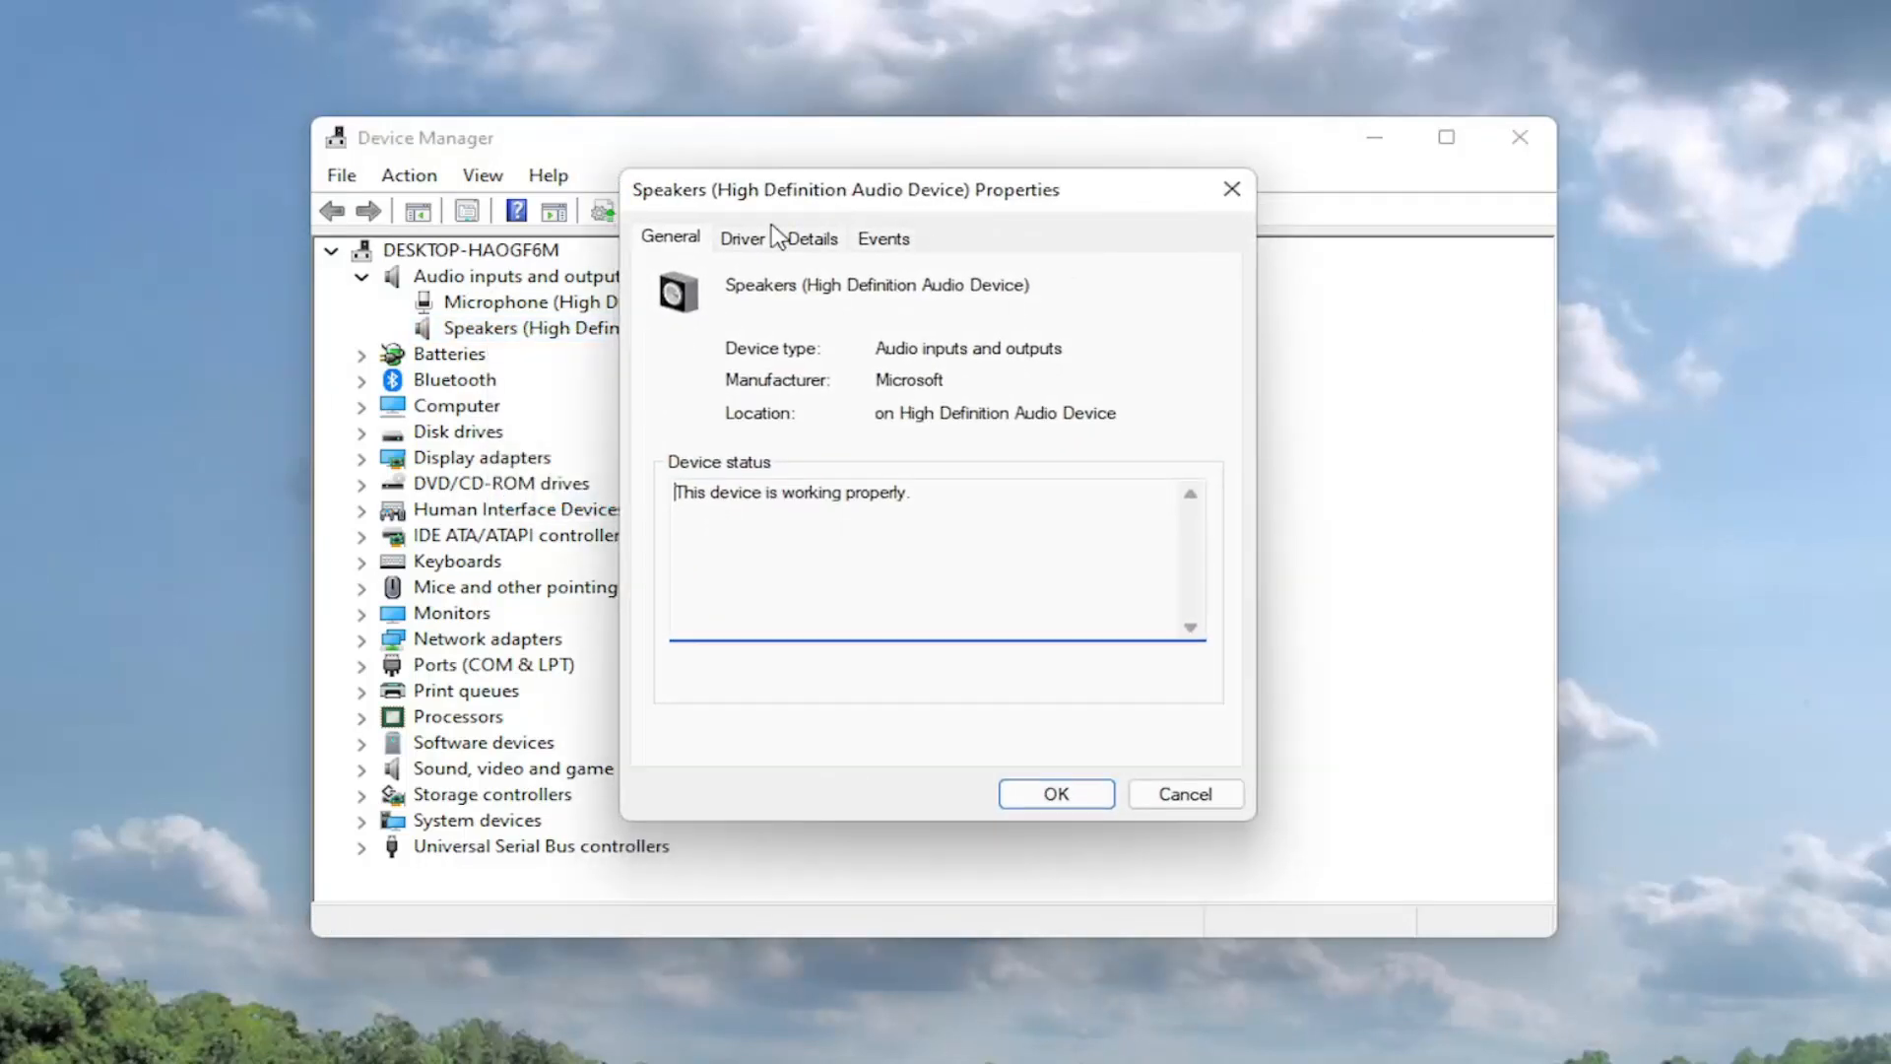
pyautogui.click(740, 238)
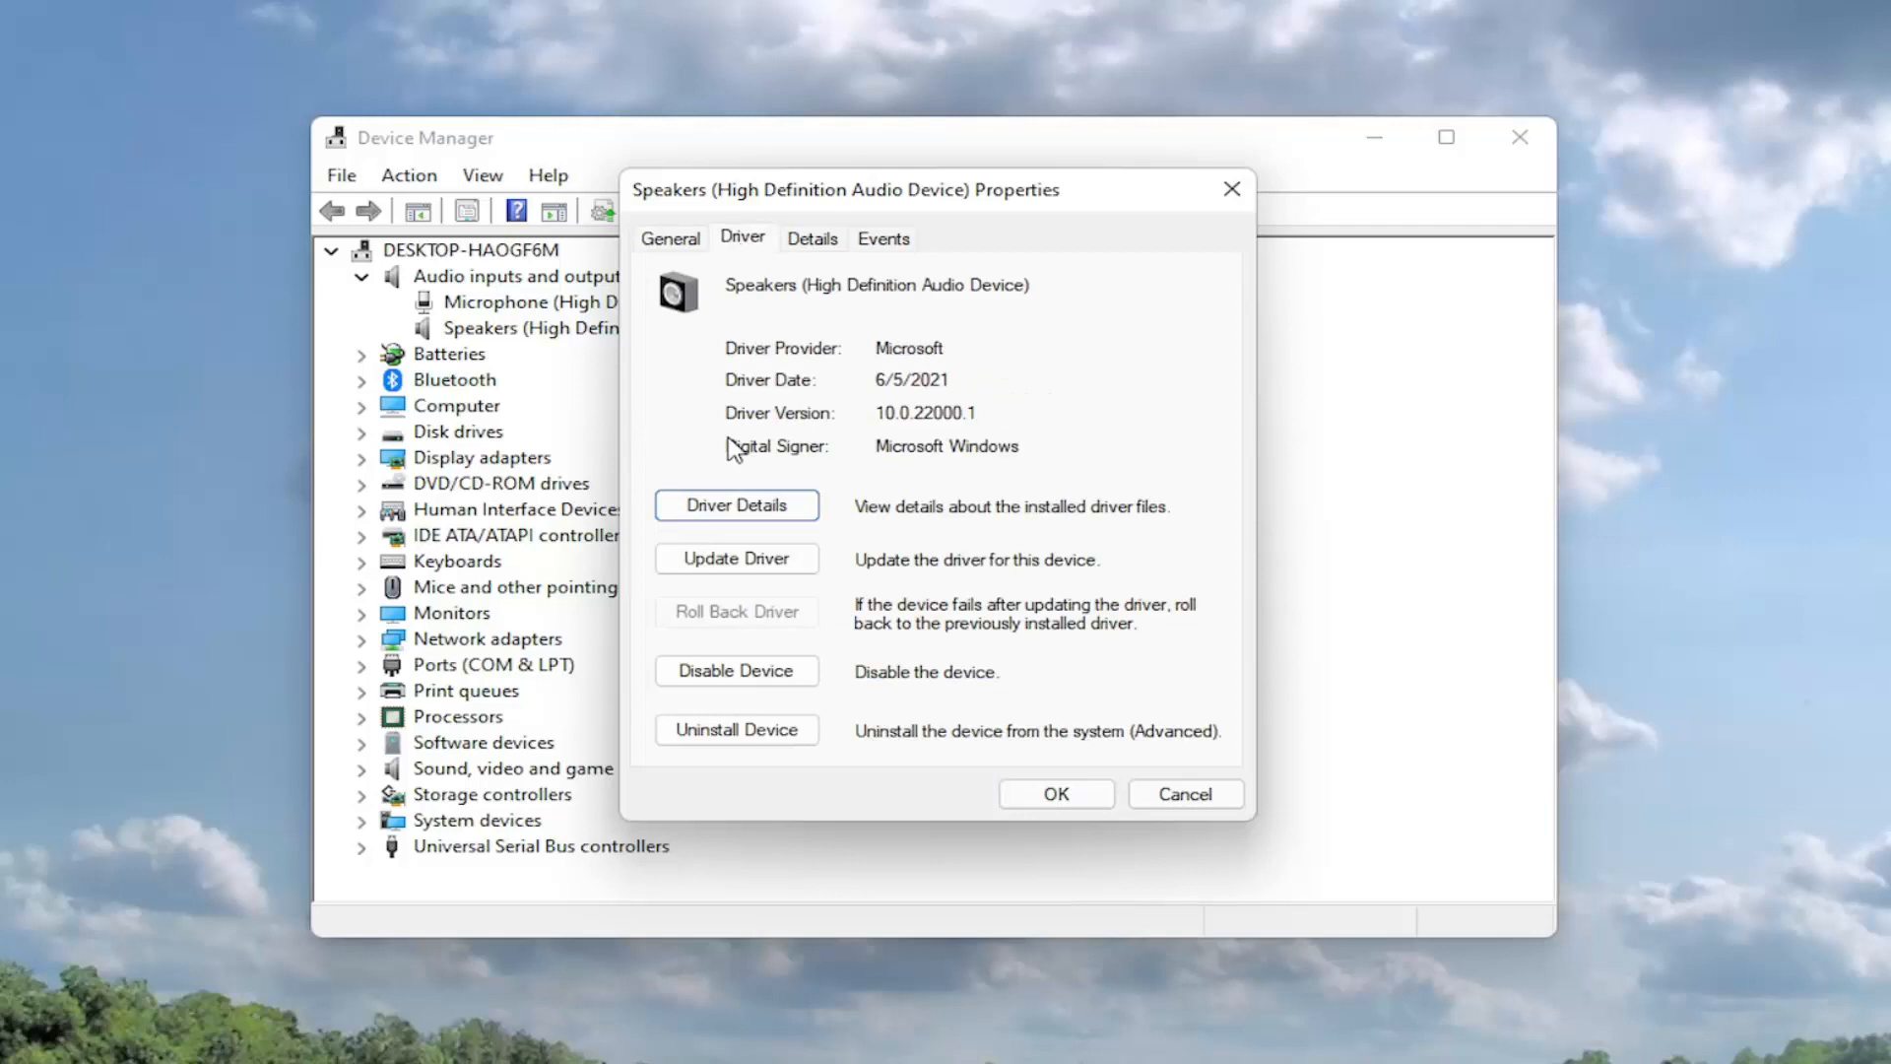
pyautogui.click(737, 559)
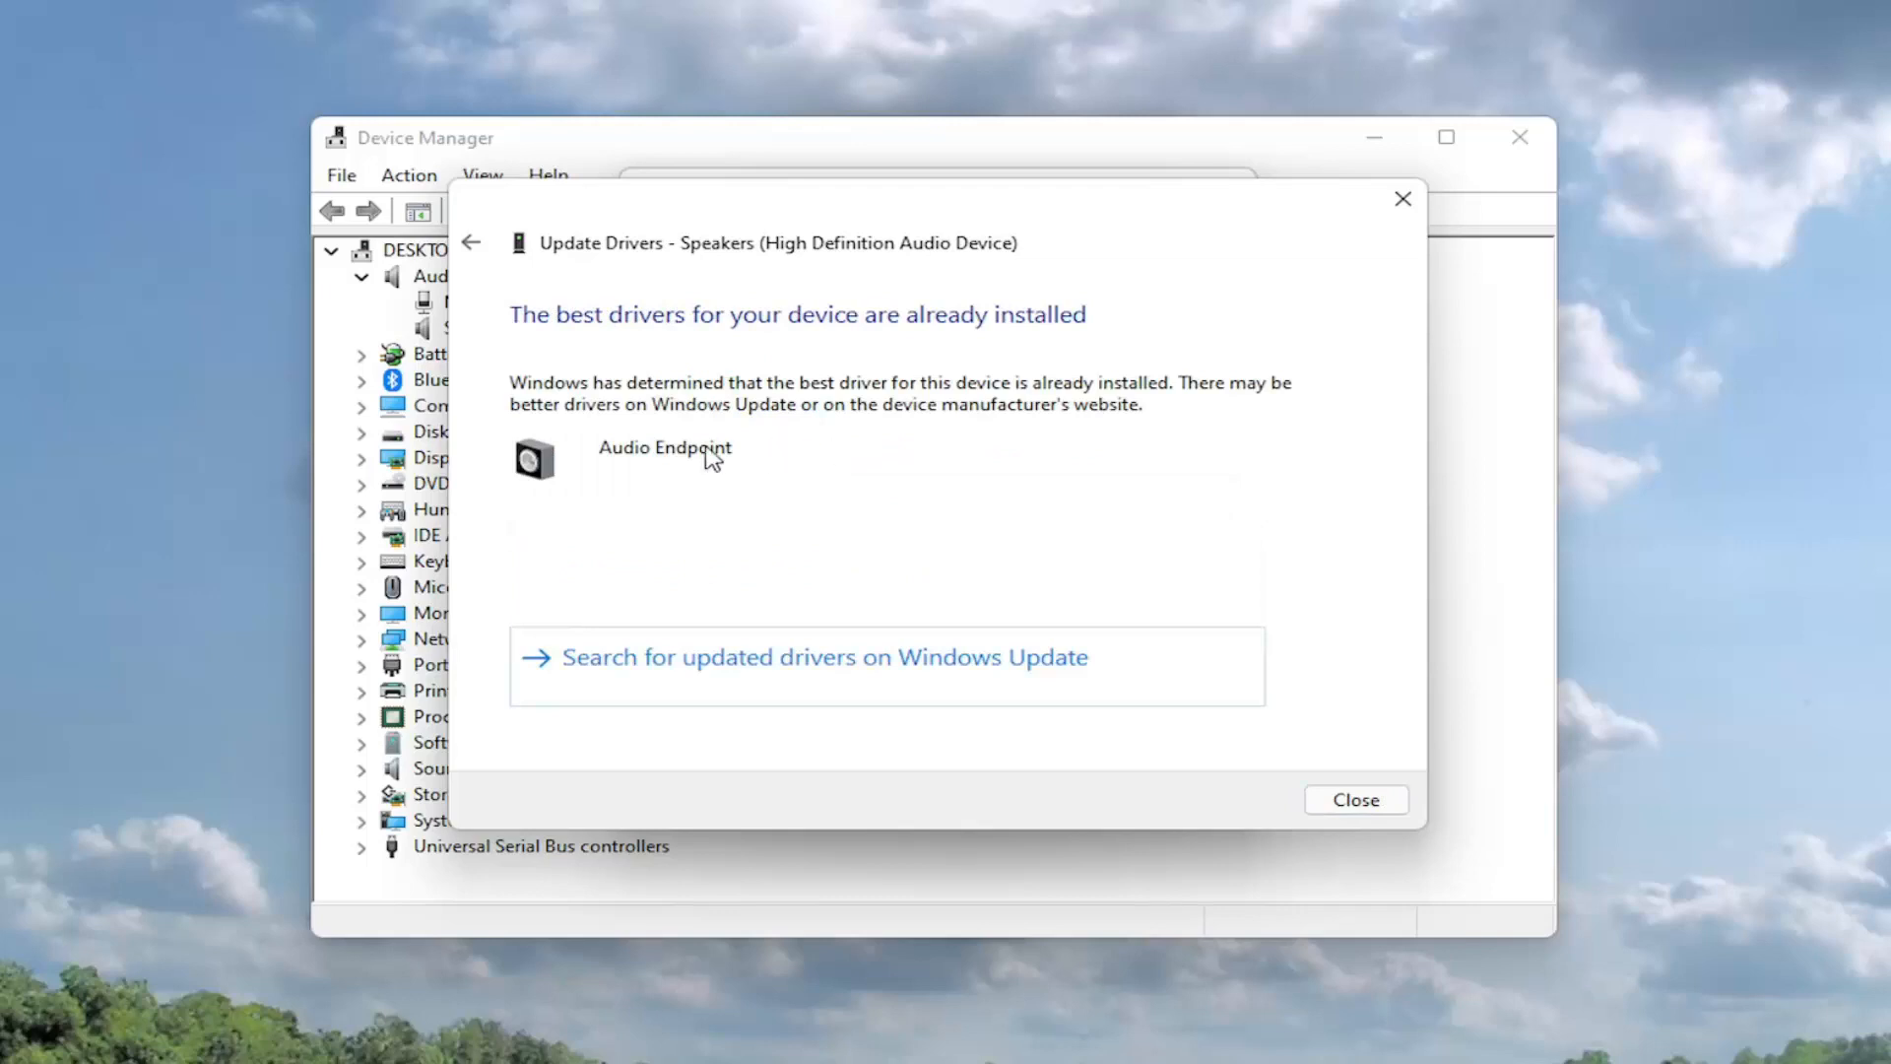
pyautogui.moveTo(934, 313)
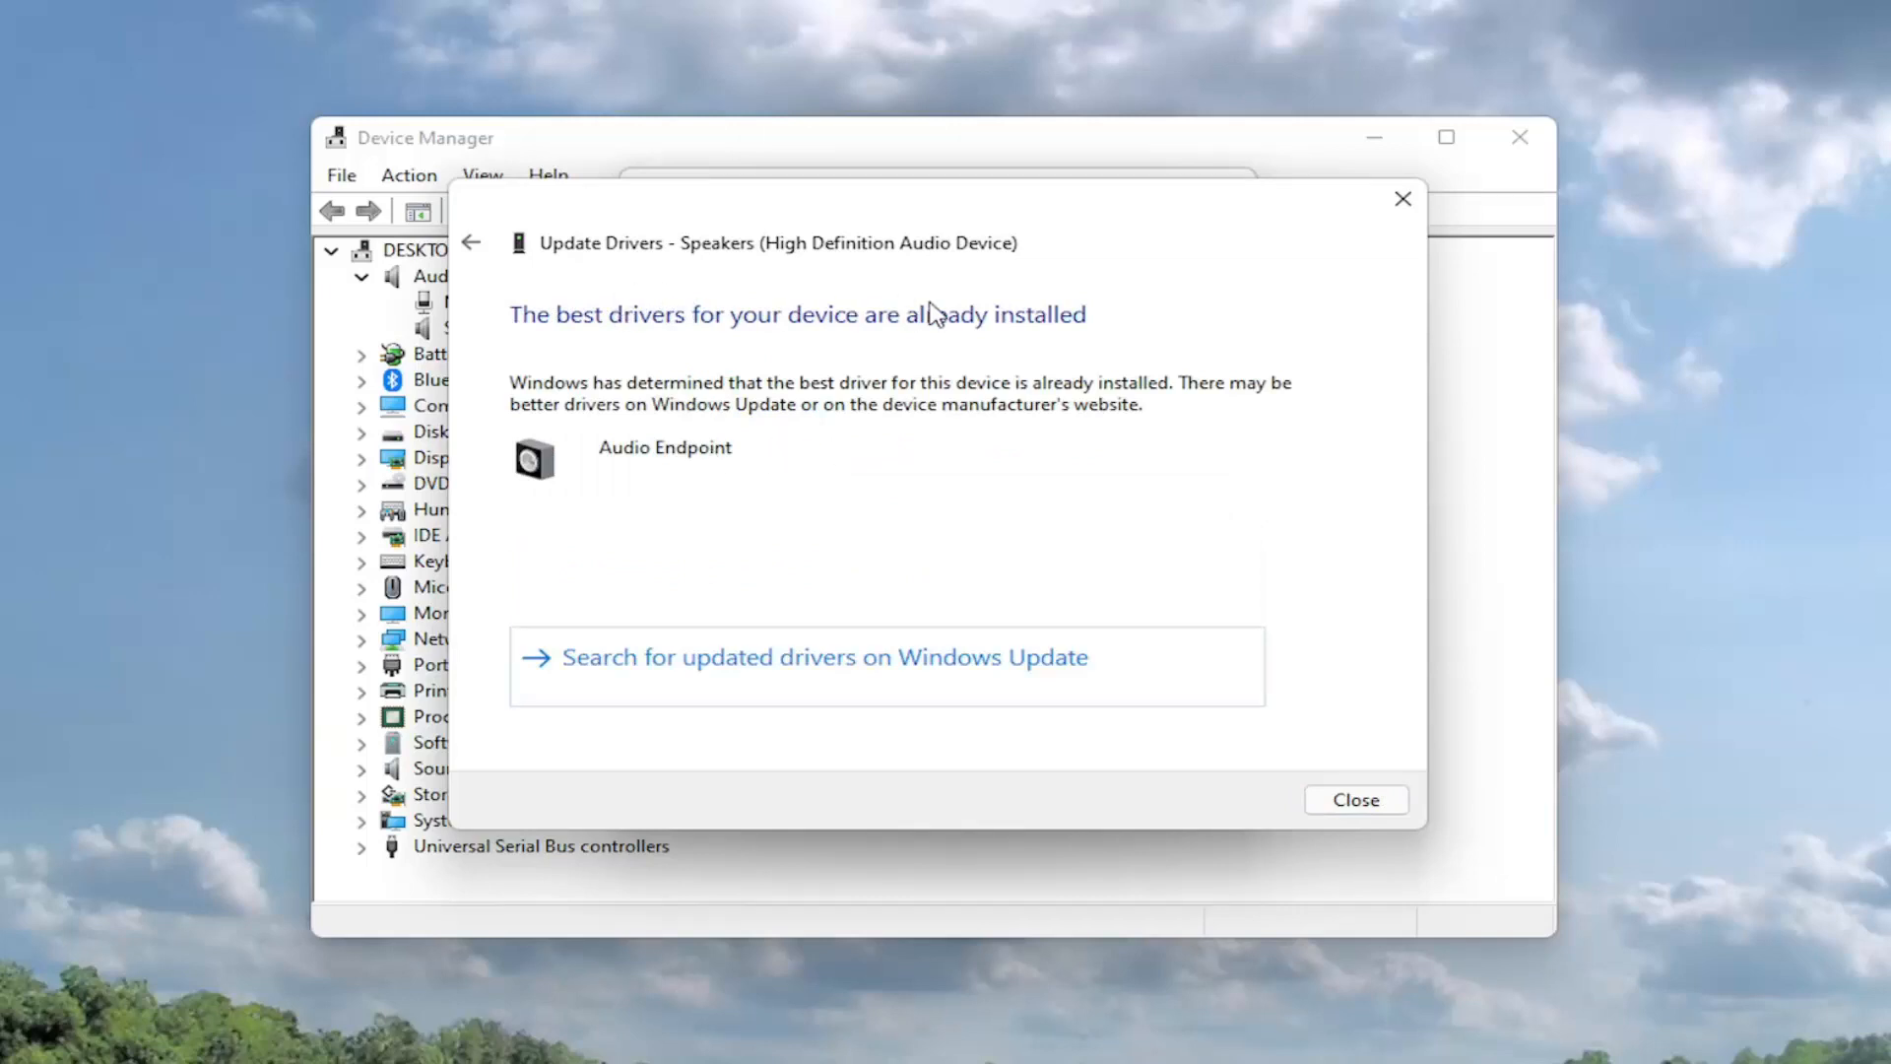
pyautogui.moveTo(694, 662)
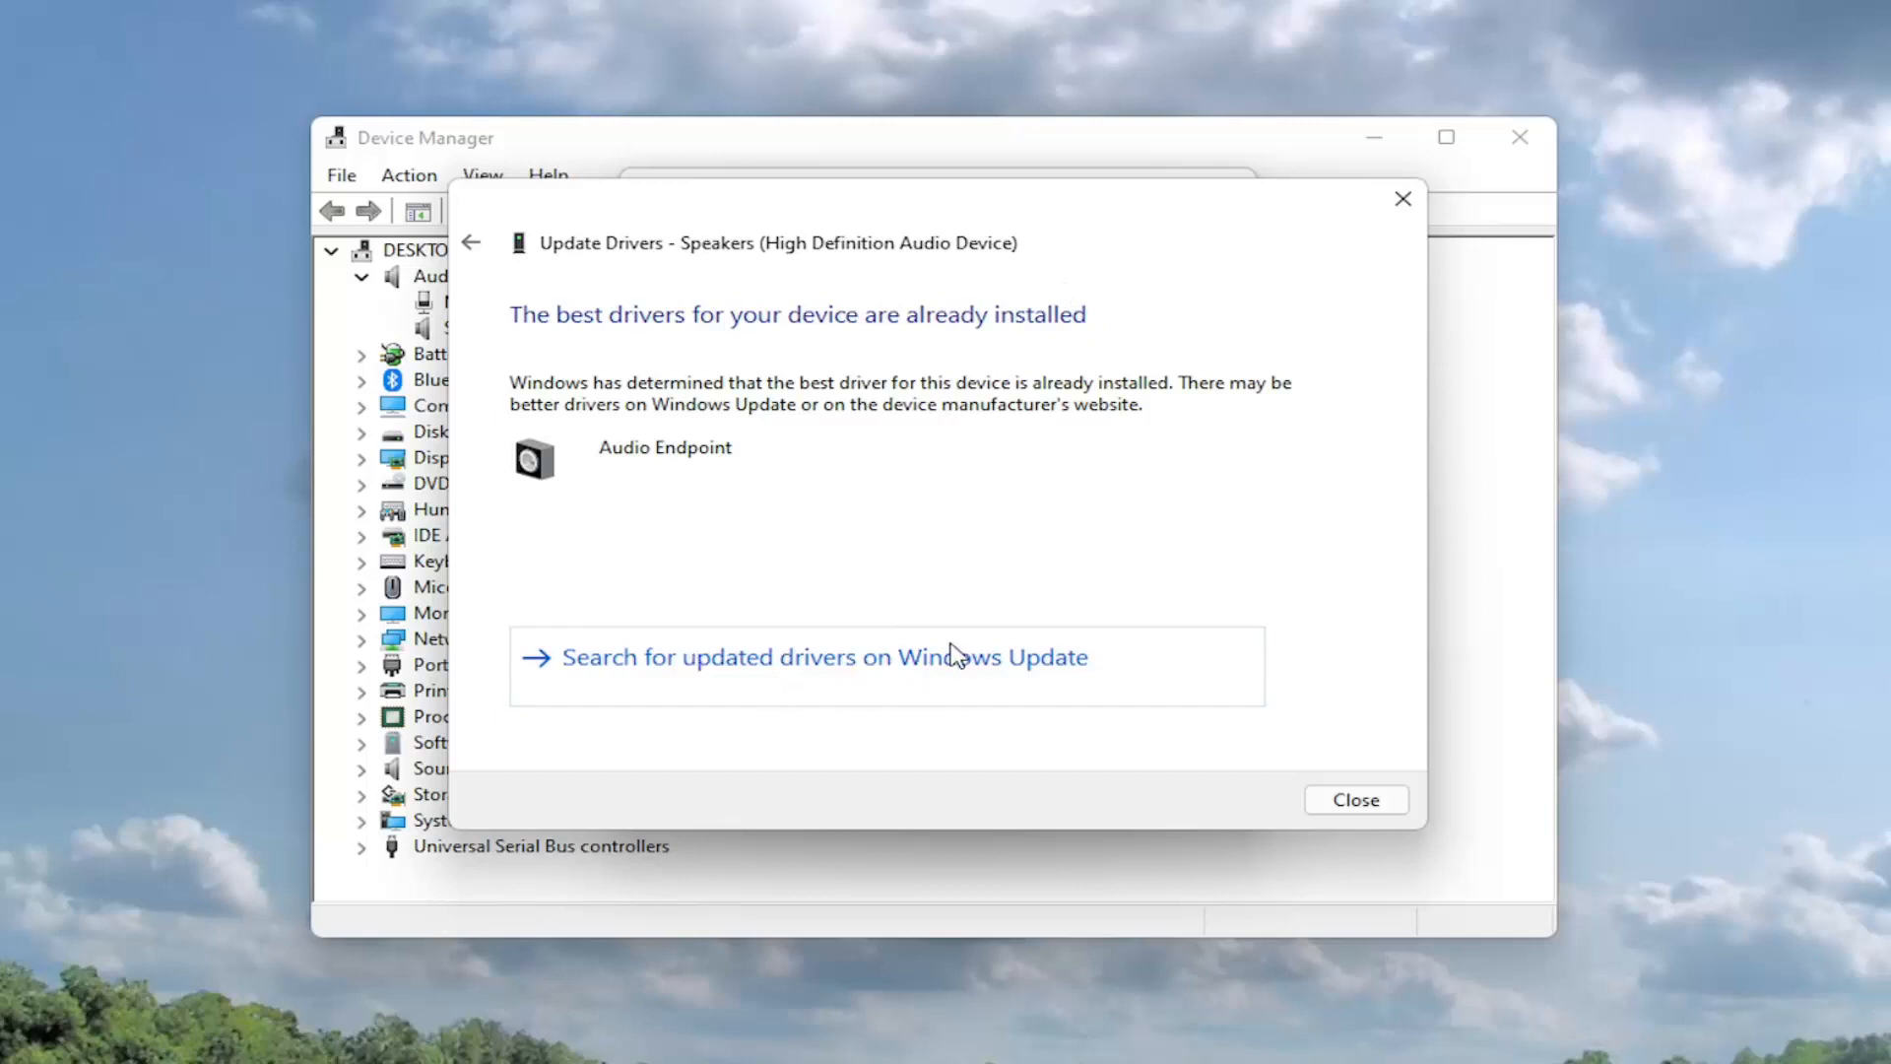
# Browse locally, pick the Audio Endpoint driver from the list, and install it for the speakers
pyautogui.click(477, 244)
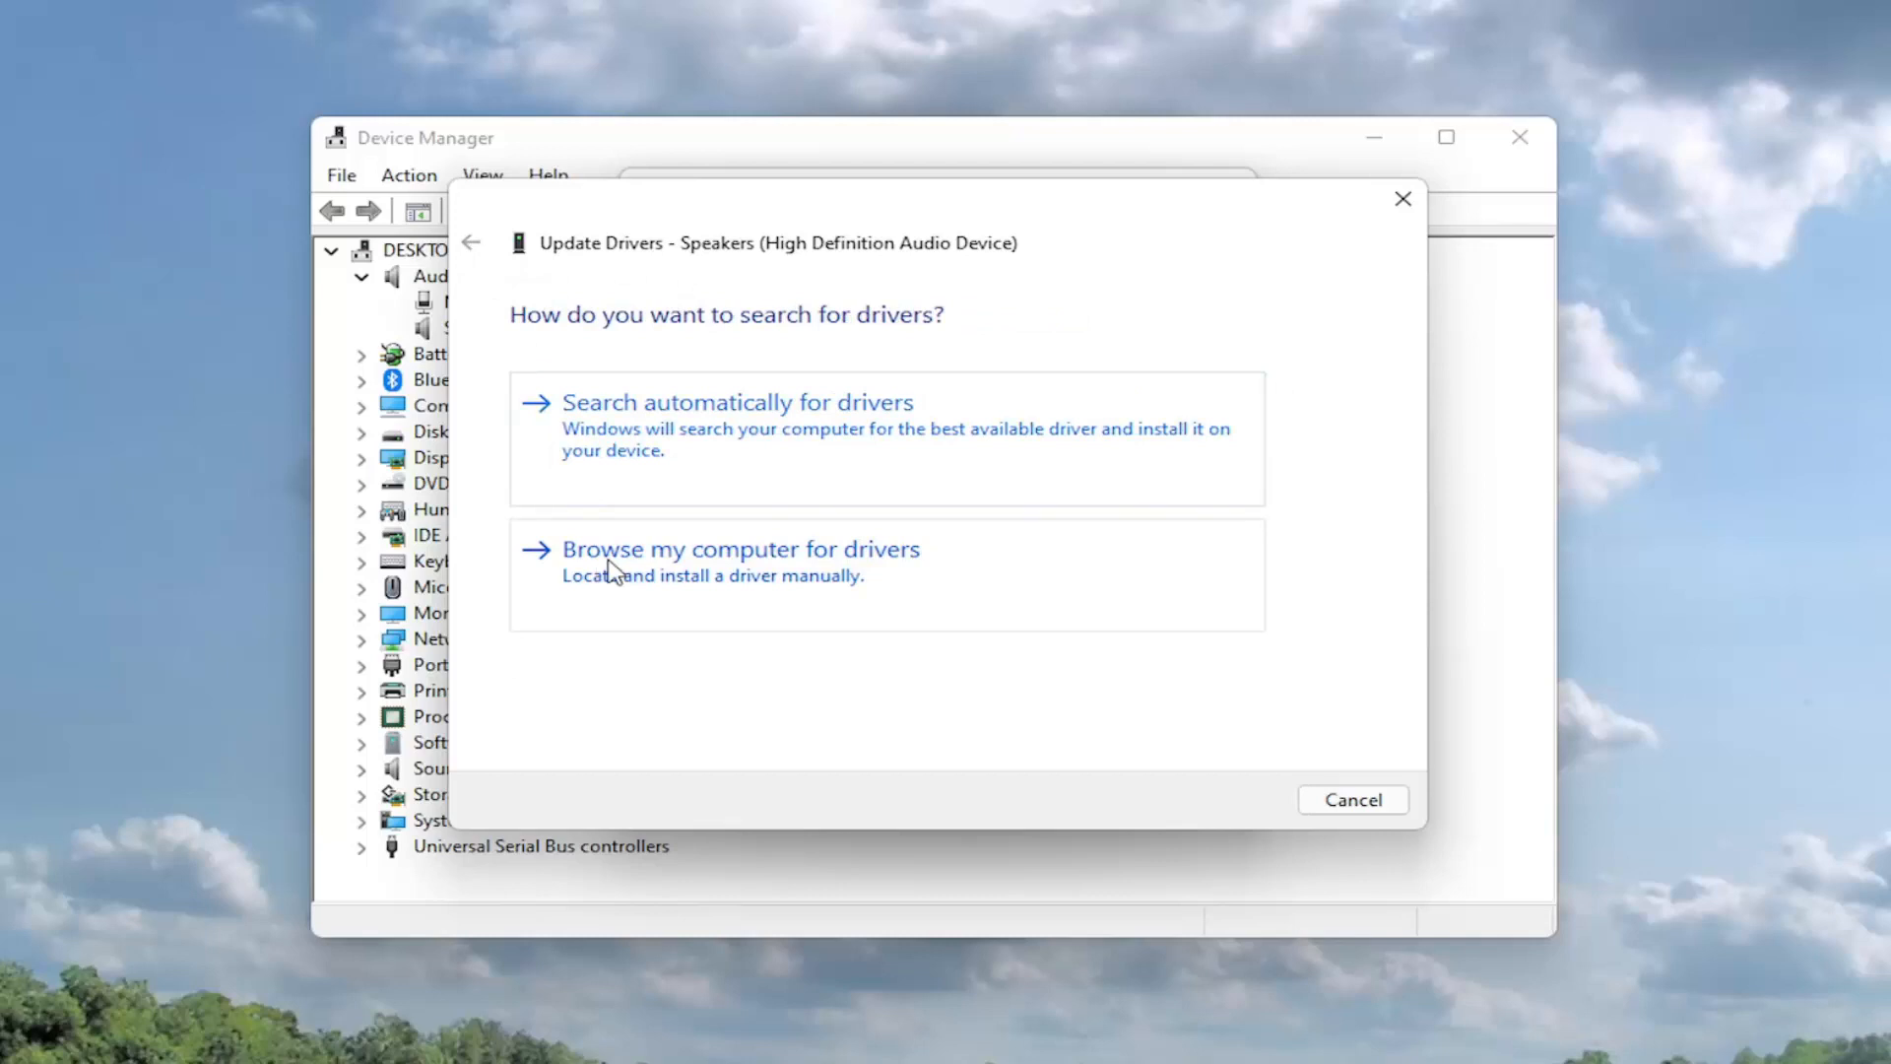
pyautogui.moveTo(686, 591)
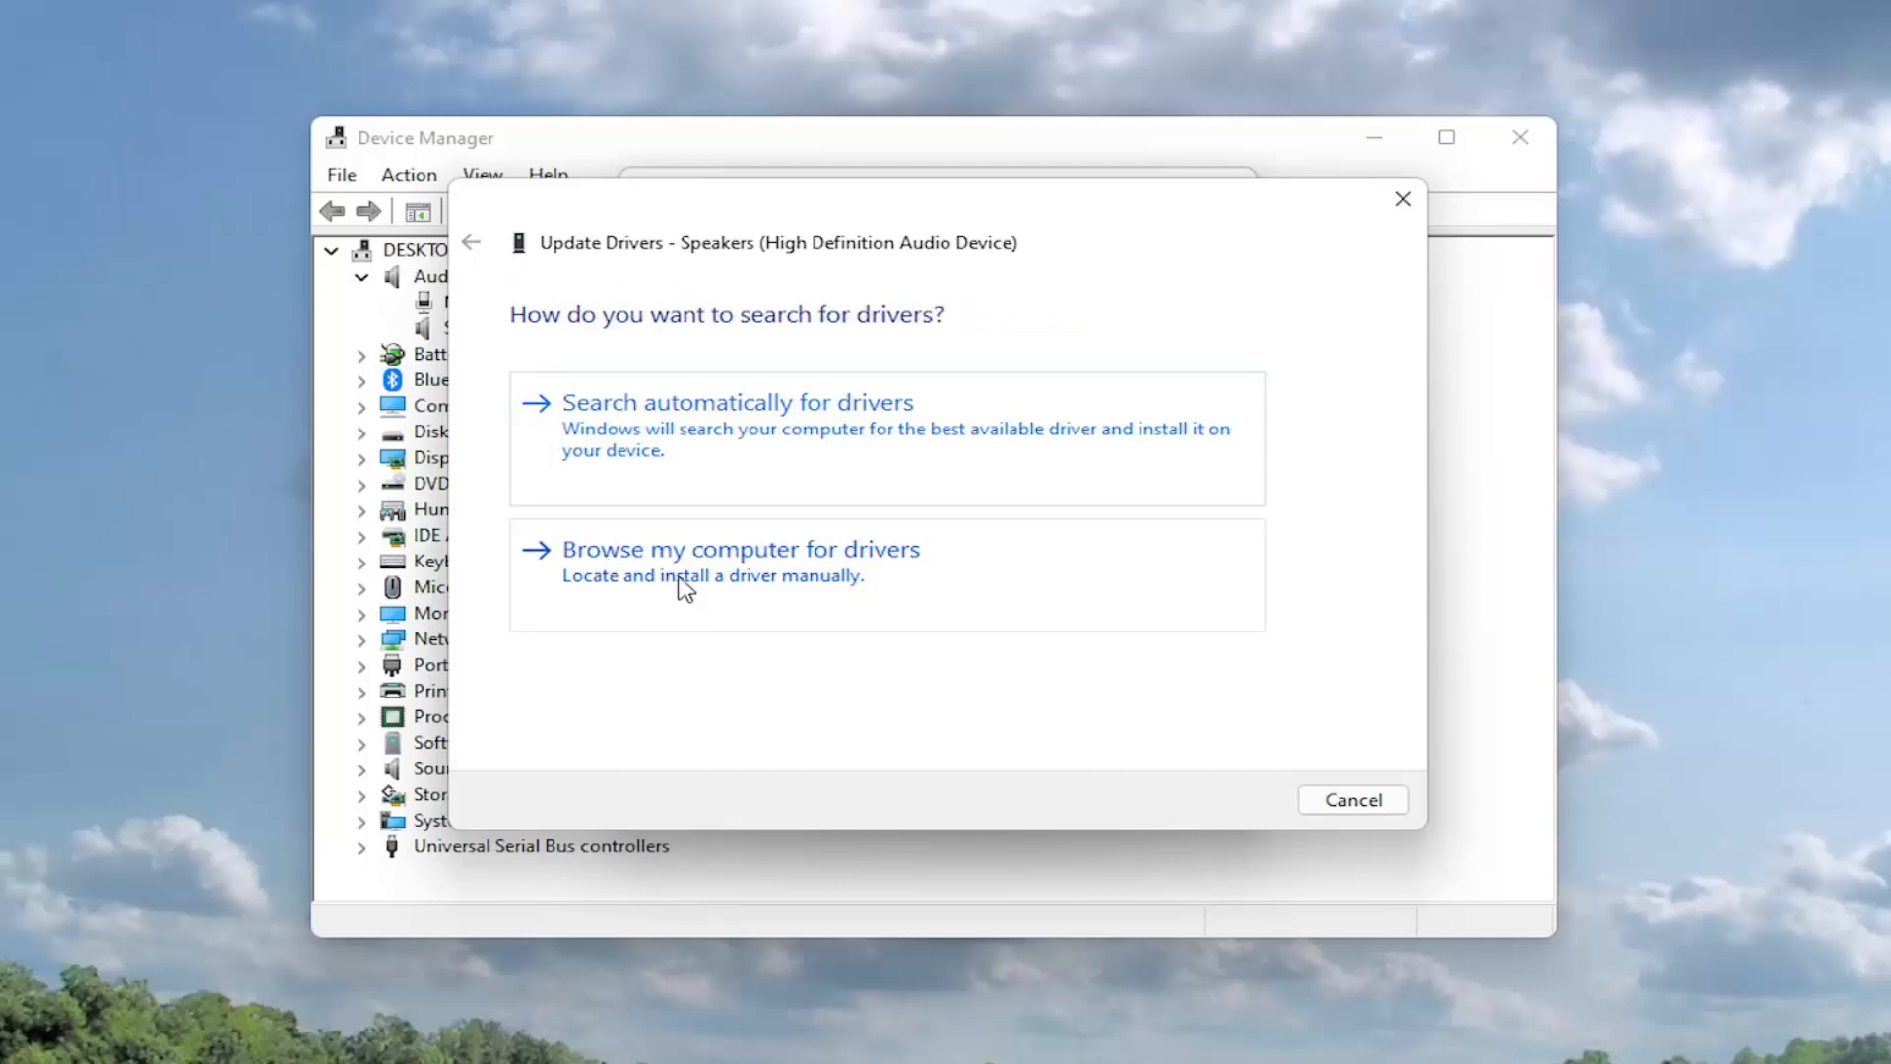
pyautogui.click(741, 550)
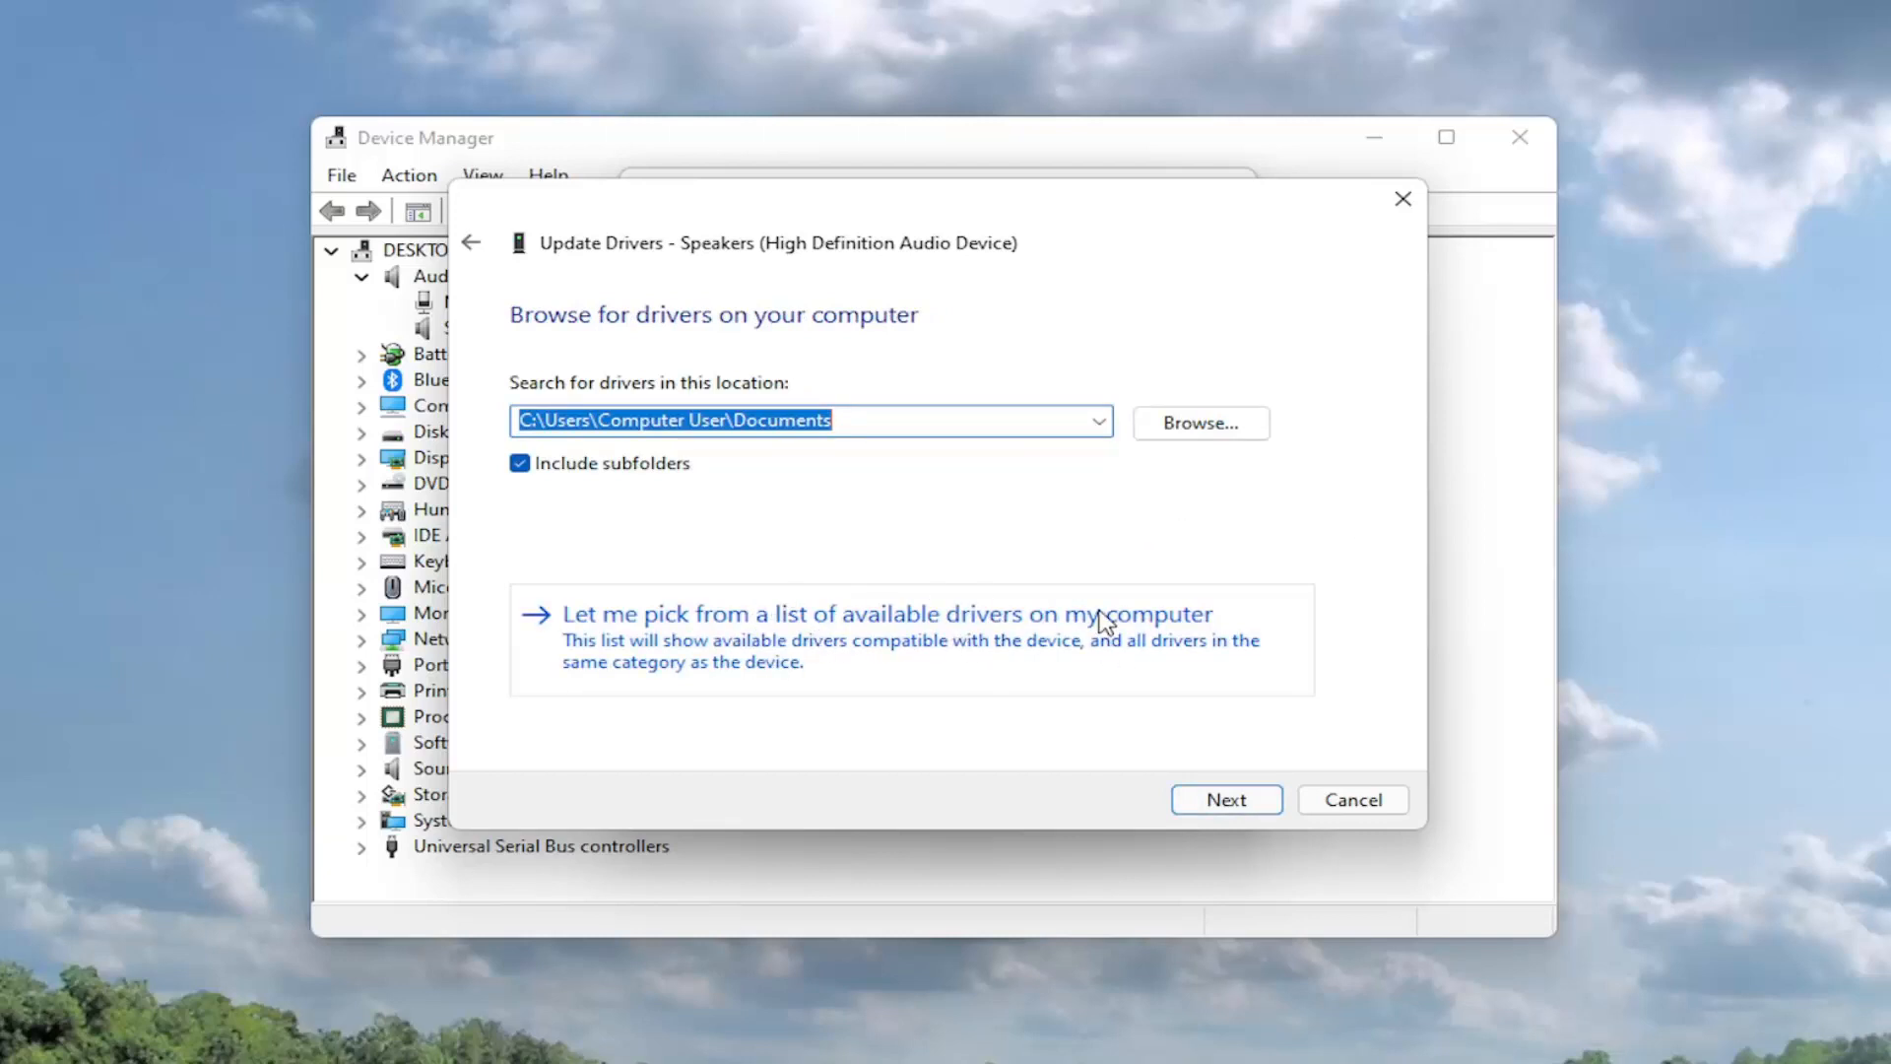
pyautogui.click(886, 615)
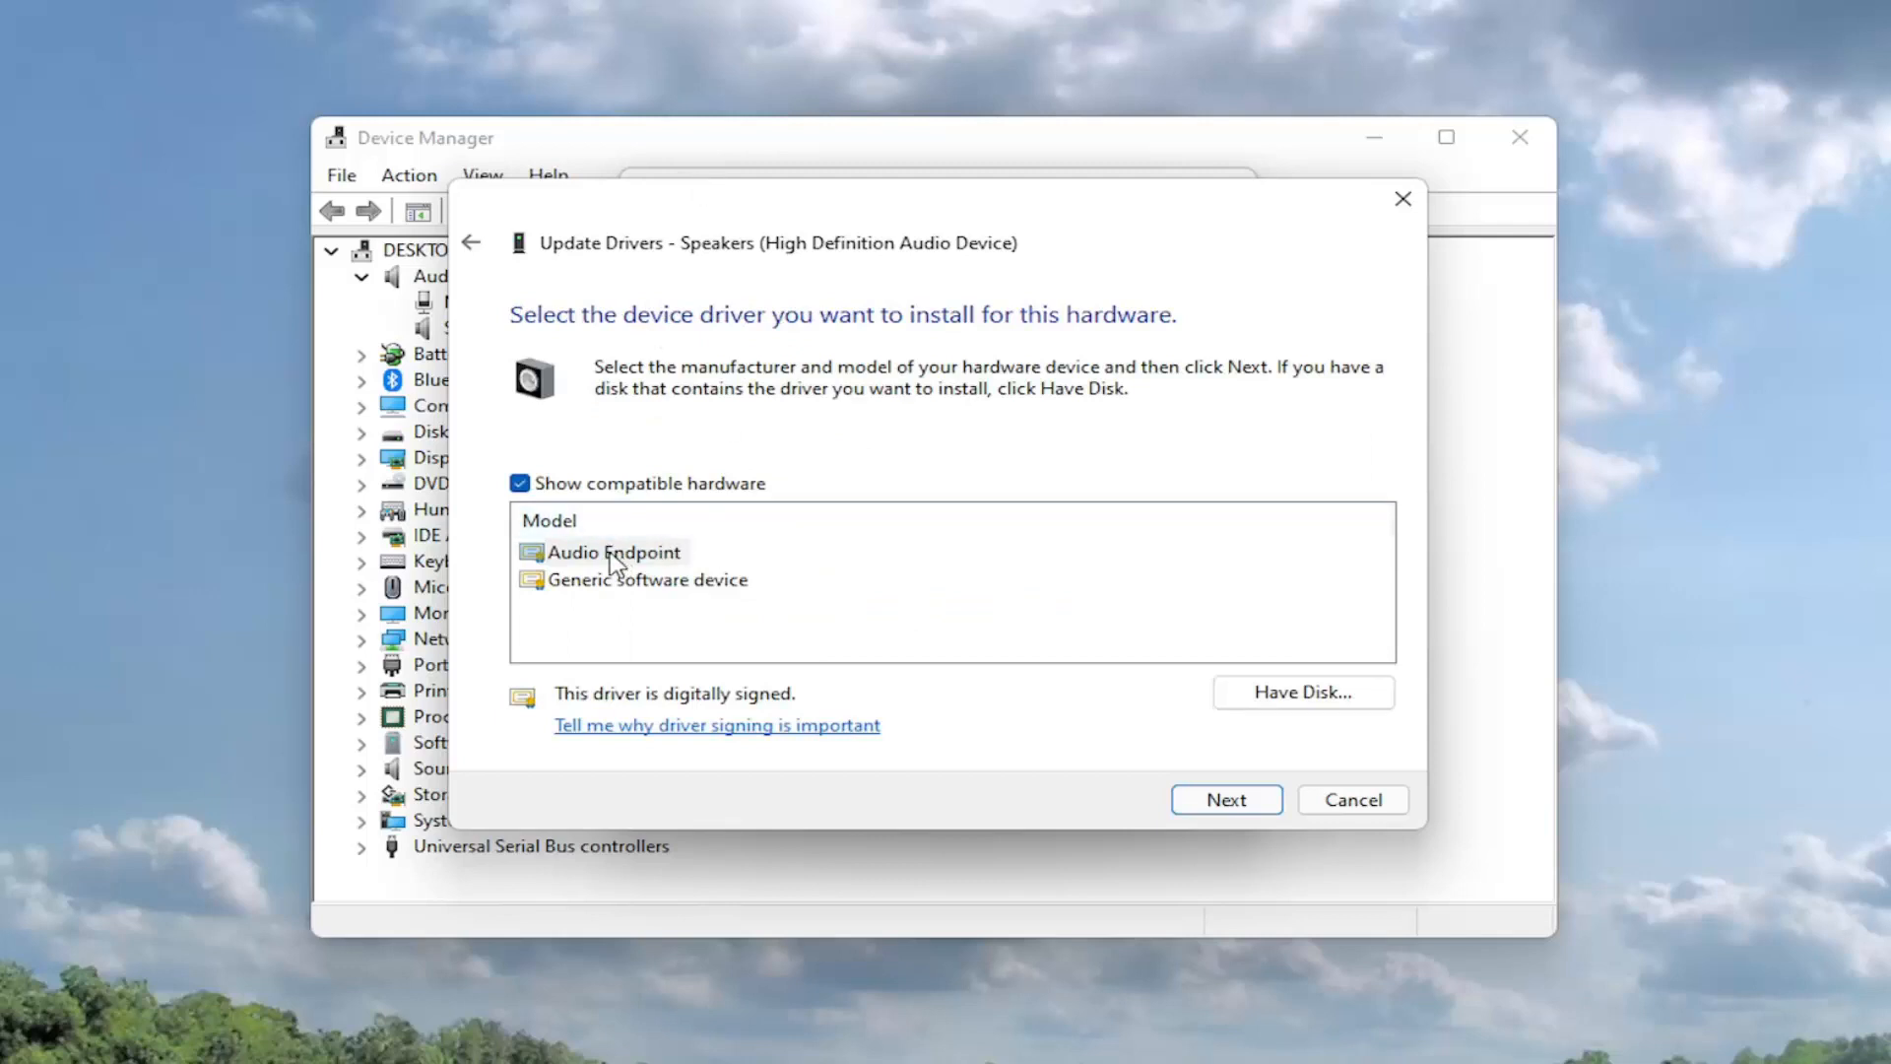
pyautogui.click(646, 579)
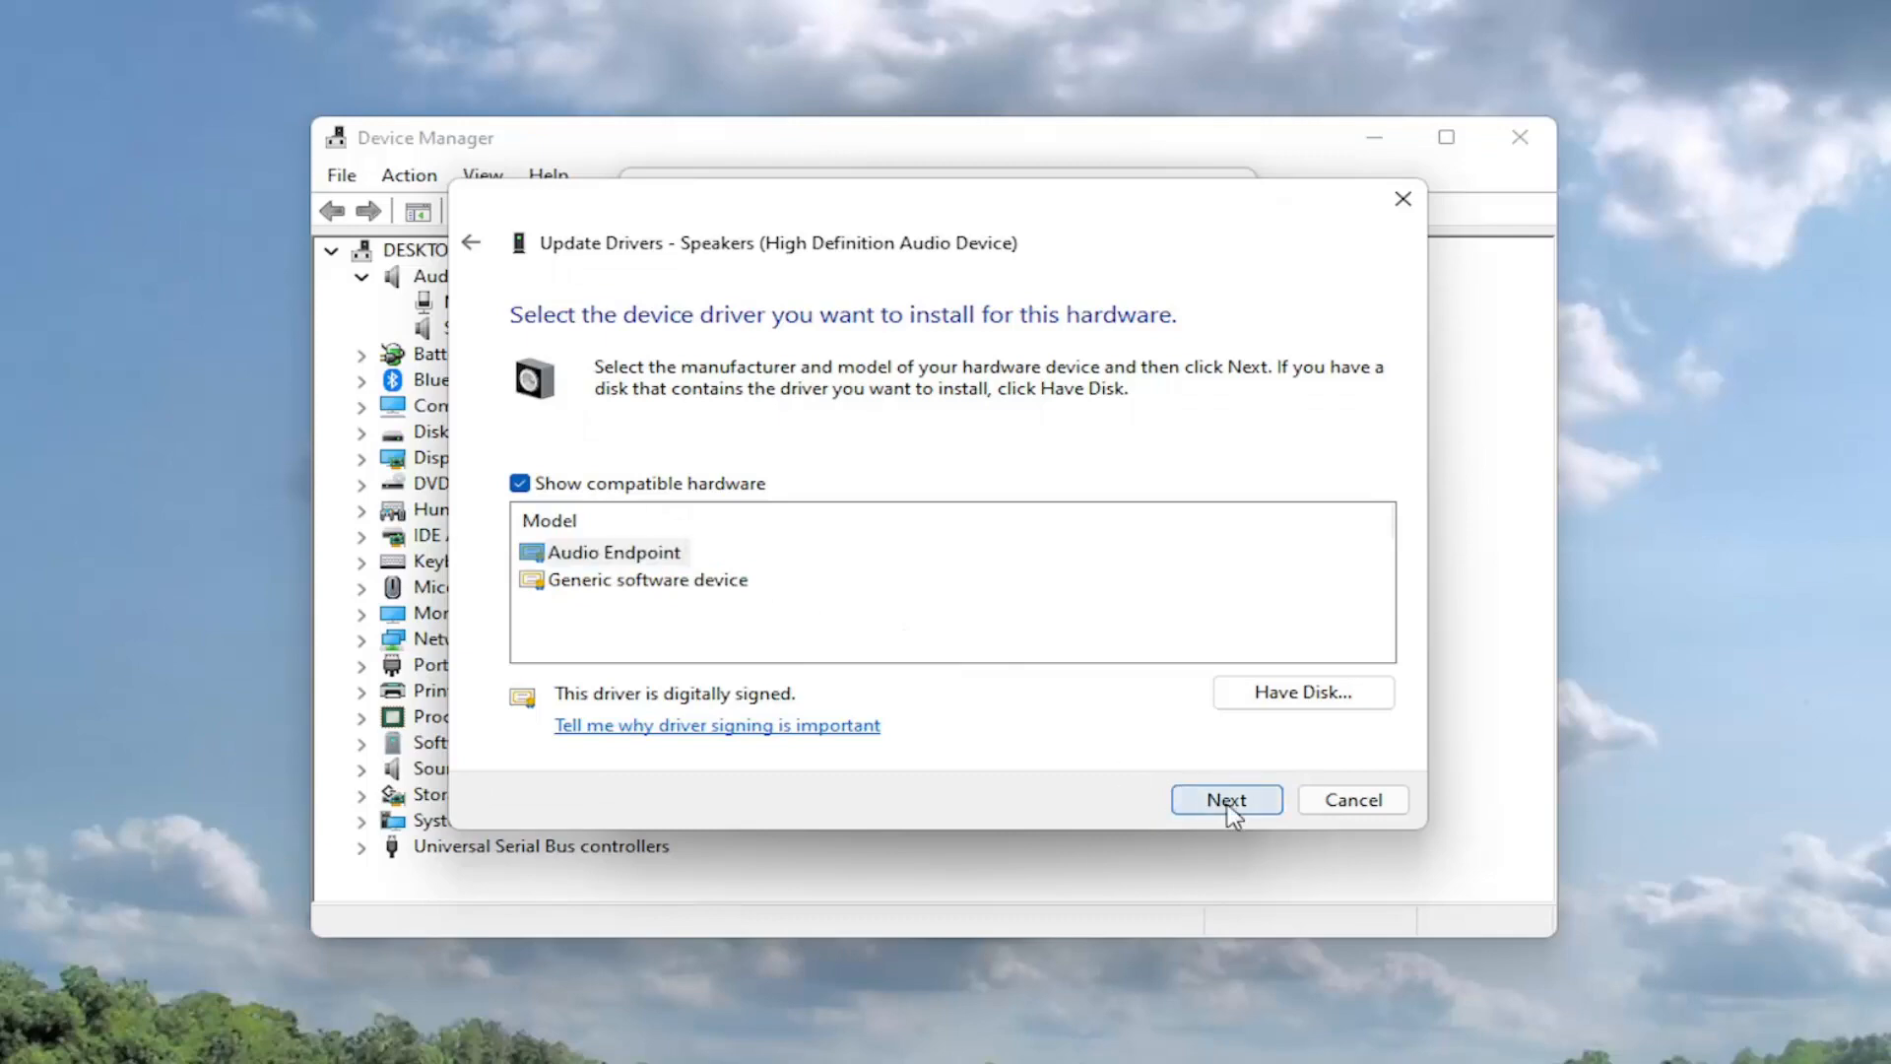
pyautogui.click(1225, 800)
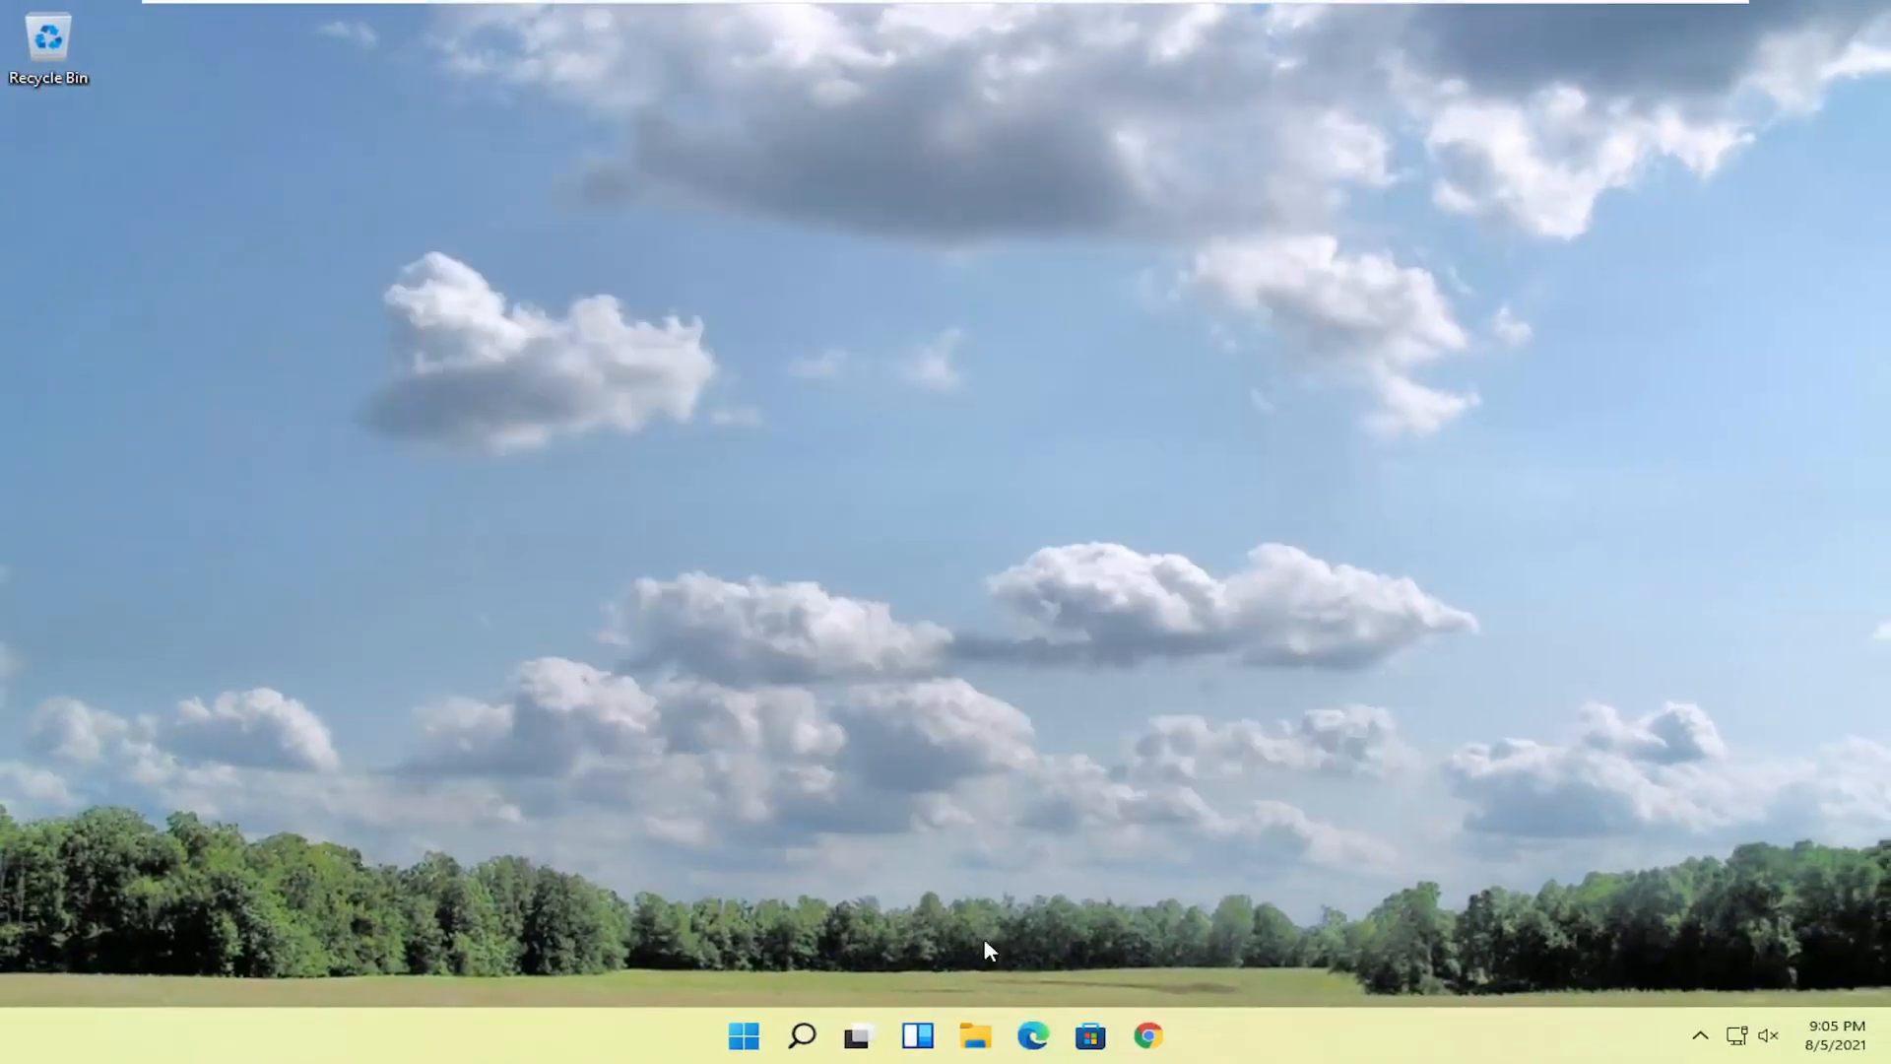
# Bring up the Start button's quick menu for shut down and restart options
pyautogui.rightClick(736, 1032)
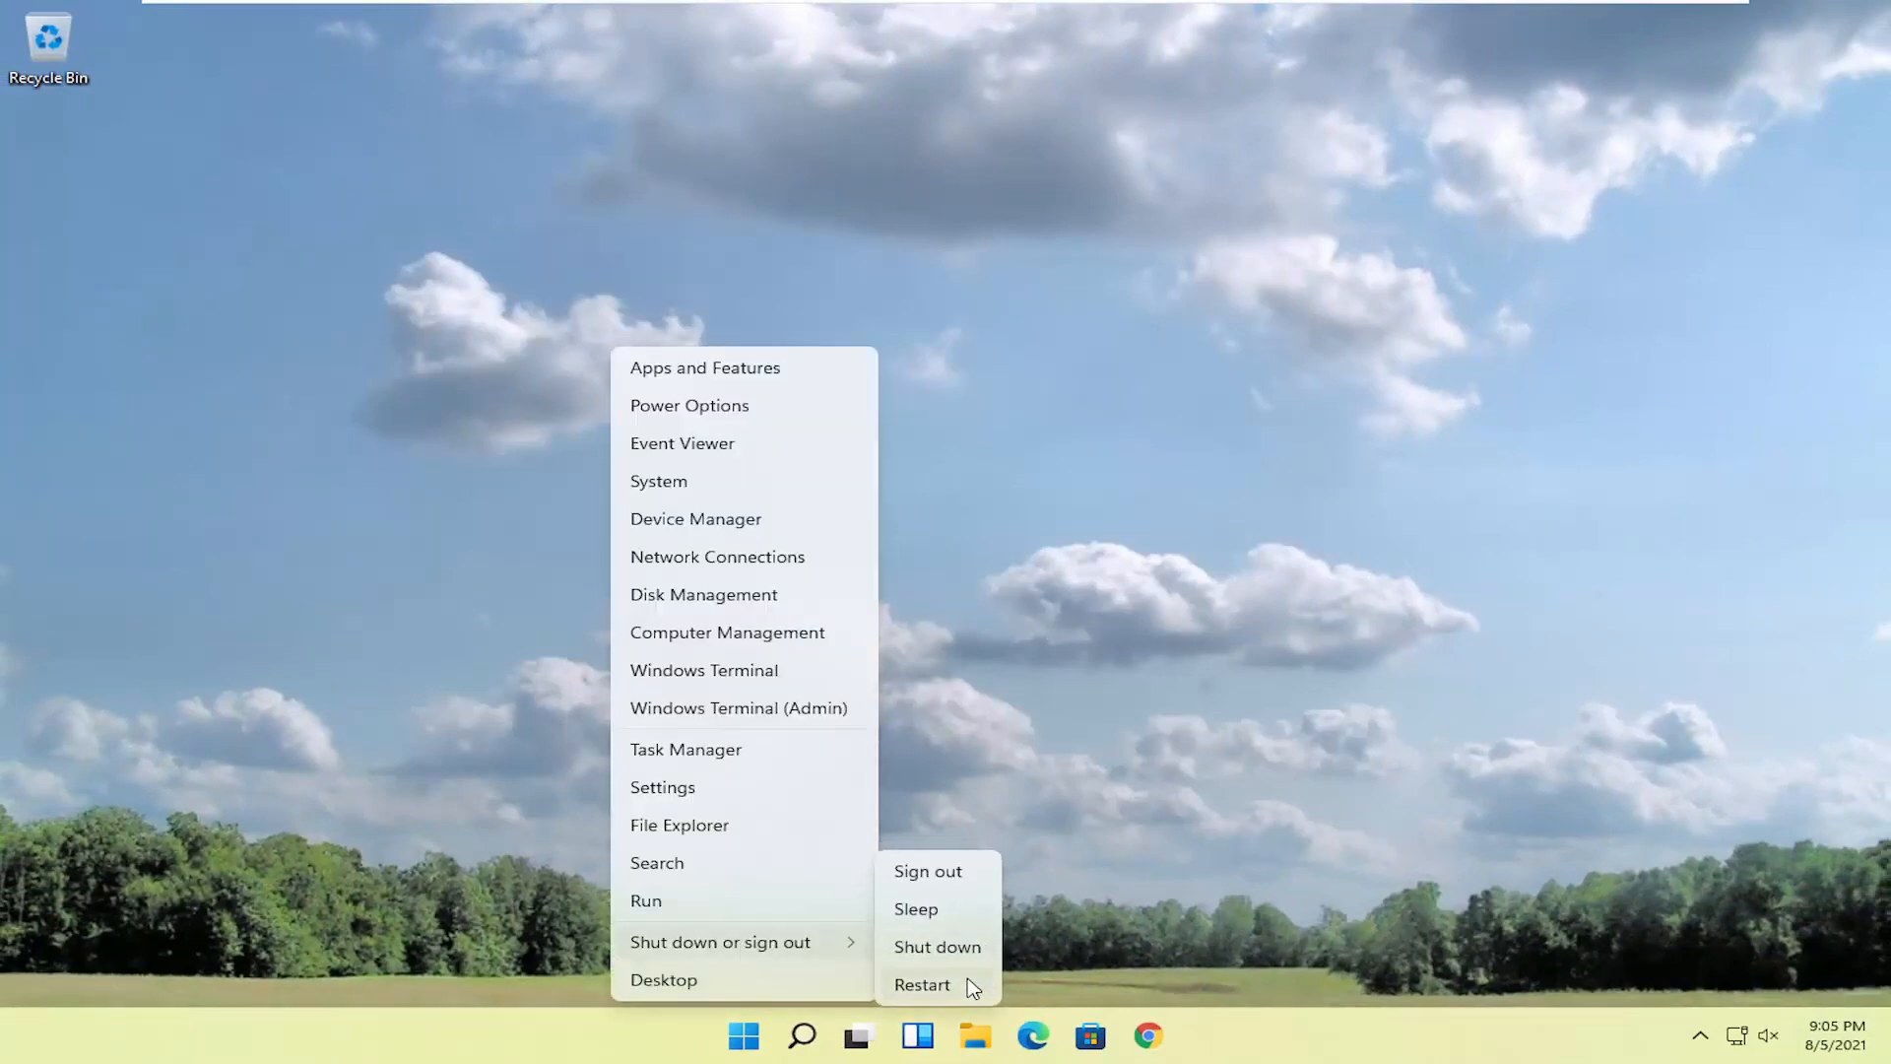